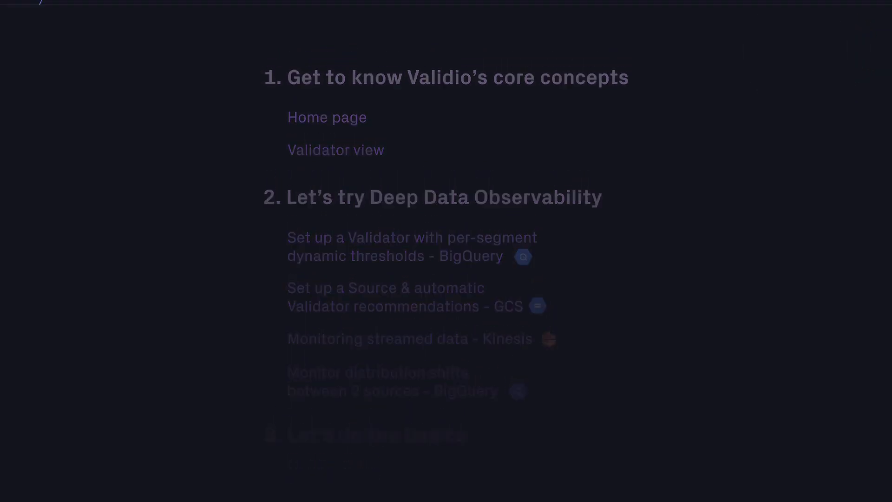
Show the Home overview with source, validator and incident summaries.
{"action": "left_click", "coordinate": [326, 117]}
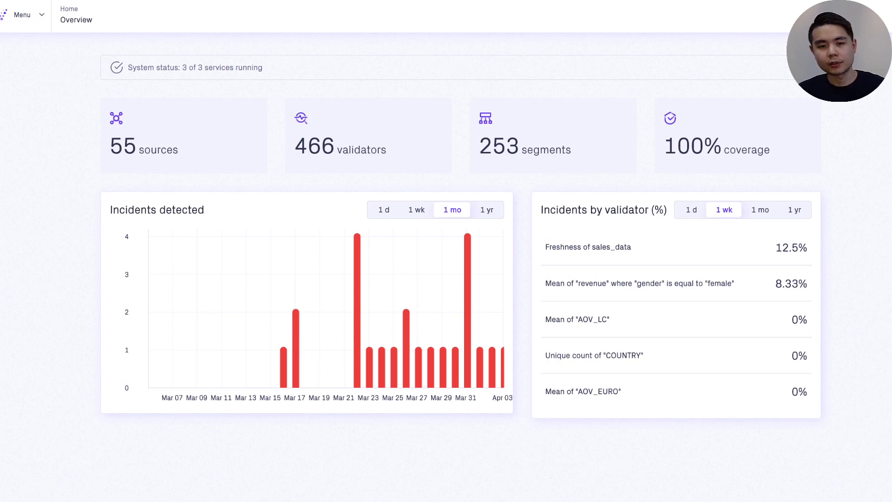
Open the Freshness of sales_data validator and review South Korea's 12 incidents.
{"action": "left_click", "coordinate": [587, 247]}
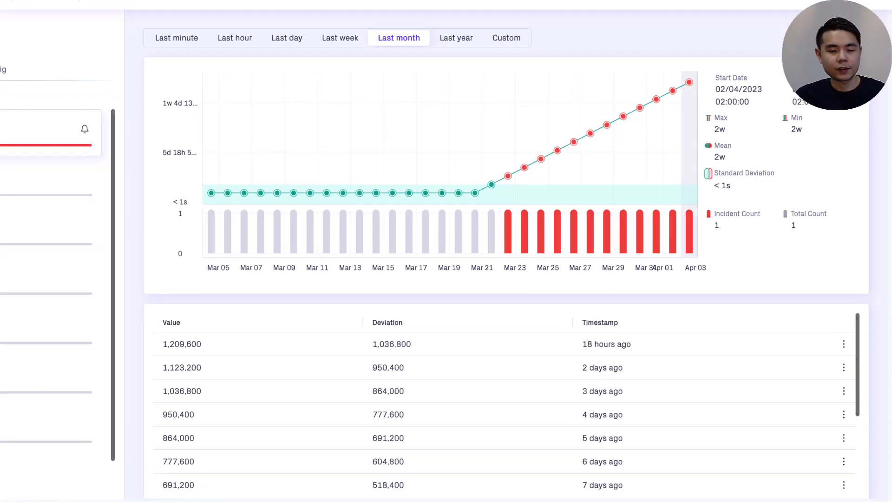
{"action": "scroll", "scroll_direction": "down", "scroll_amount": 3}
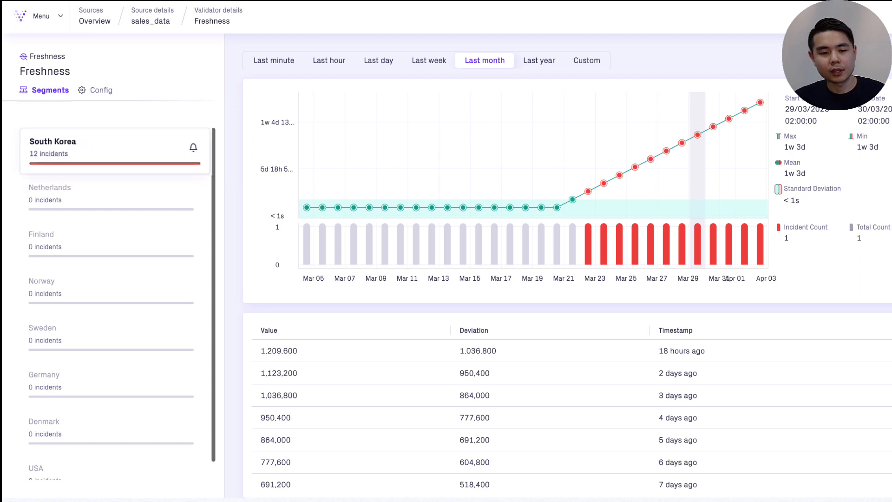
{"action": "scroll", "scroll_direction": "down", "scroll_amount": 3}
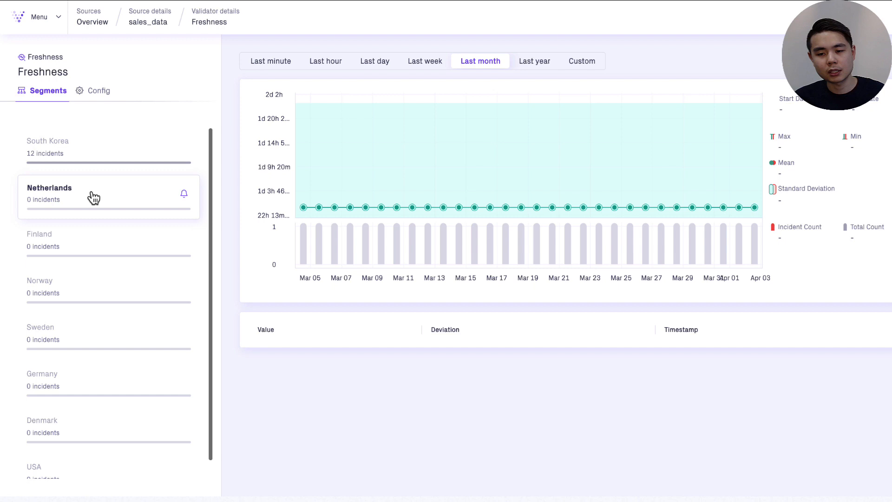
{"action": "mouse_move", "coordinate": [101, 245]}
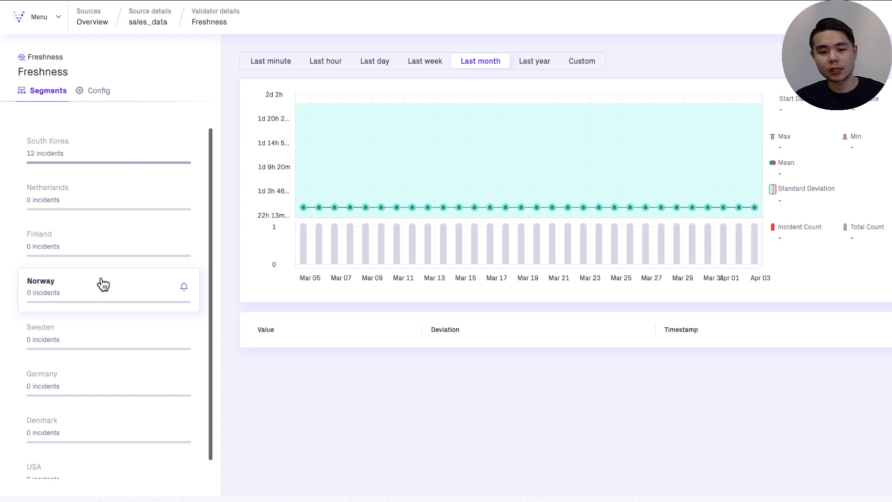
{"action": "mouse_move", "coordinate": [101, 147]}
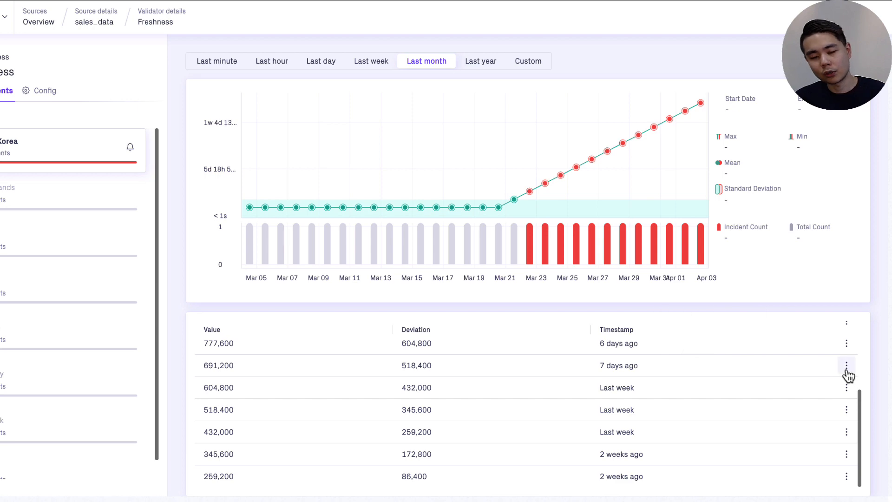
{"action": "left_click", "coordinate": [847, 365]}
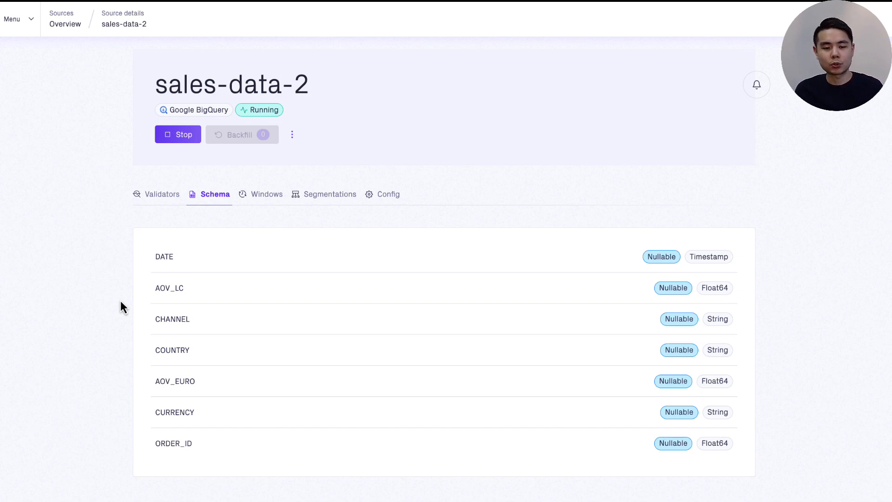
{"action": "mouse_move", "coordinate": [152, 265]}
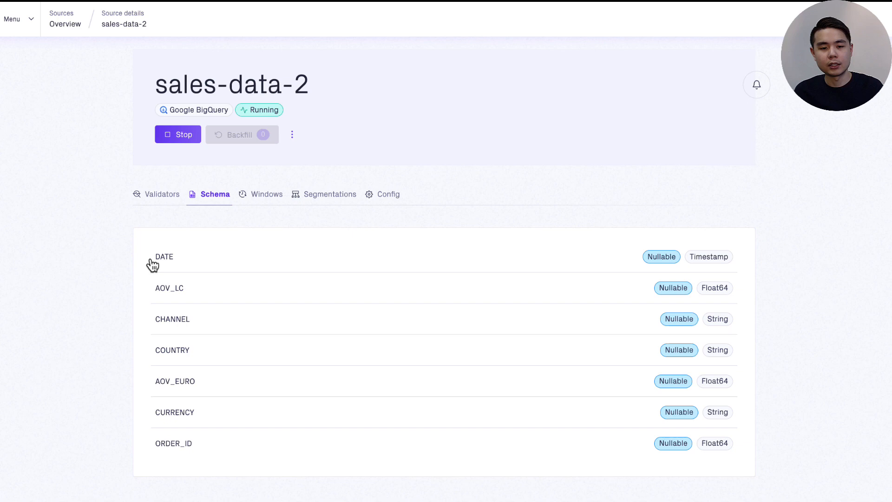
{"action": "mouse_move", "coordinate": [177, 234]}
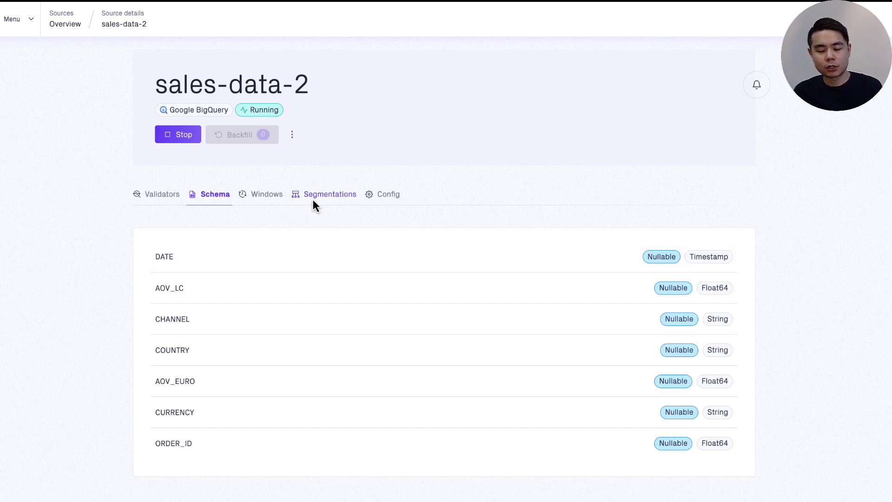
{"action": "mouse_move", "coordinate": [322, 198]}
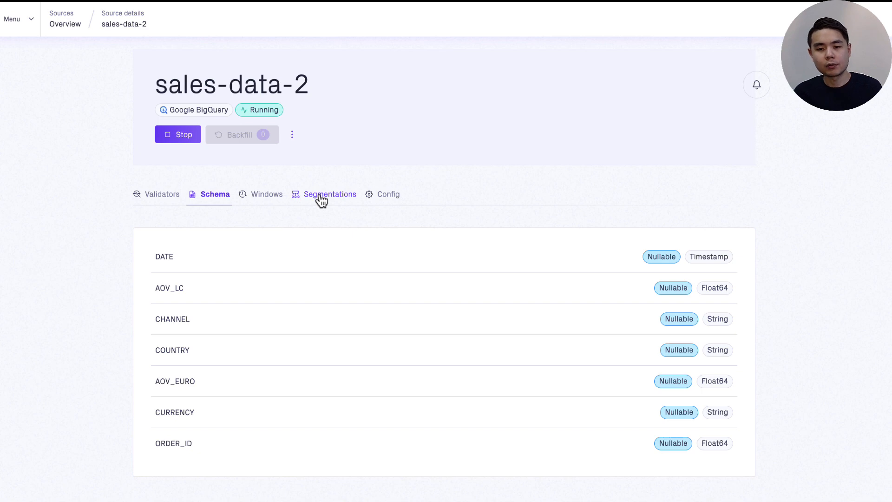
Review sales-data-2's Segmentations, then list its existing Validators.
{"action": "left_click", "coordinate": [330, 194]}
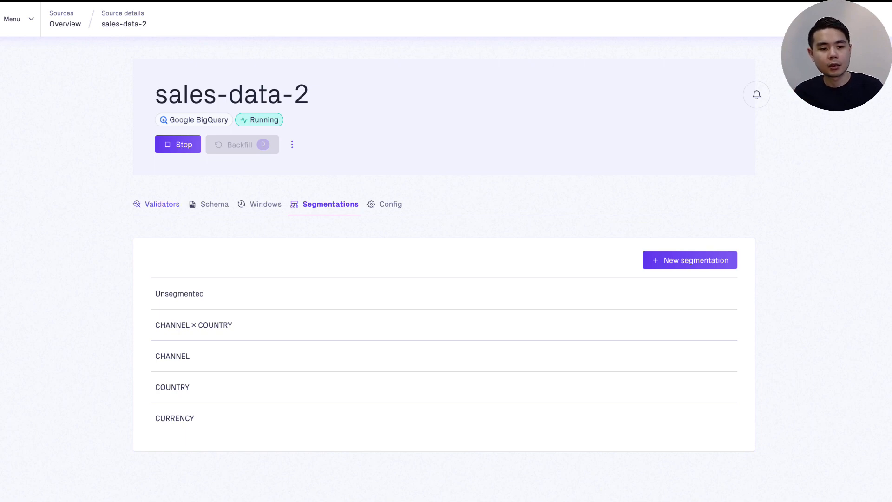
{"action": "left_click", "coordinate": [161, 203]}
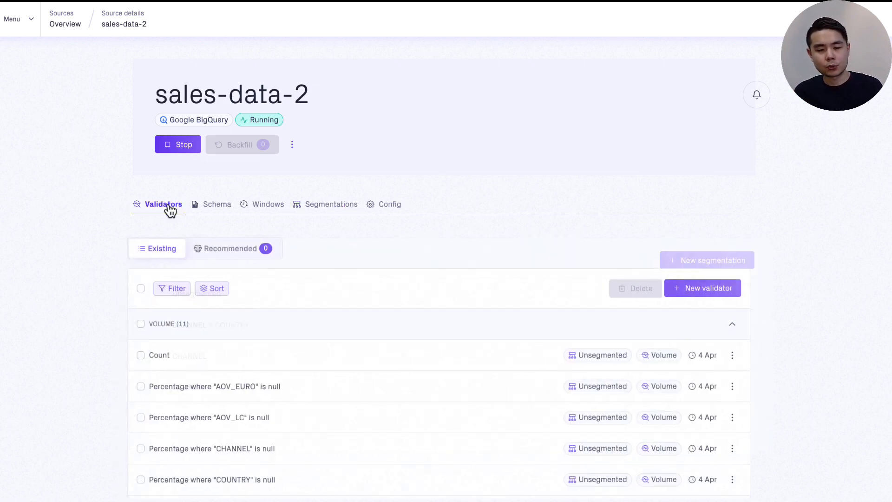
Start a numeric validator with metric Mean on AOV_LC and AOV_EURO, excluding ORDER_ID.
{"action": "left_click", "coordinate": [703, 288]}
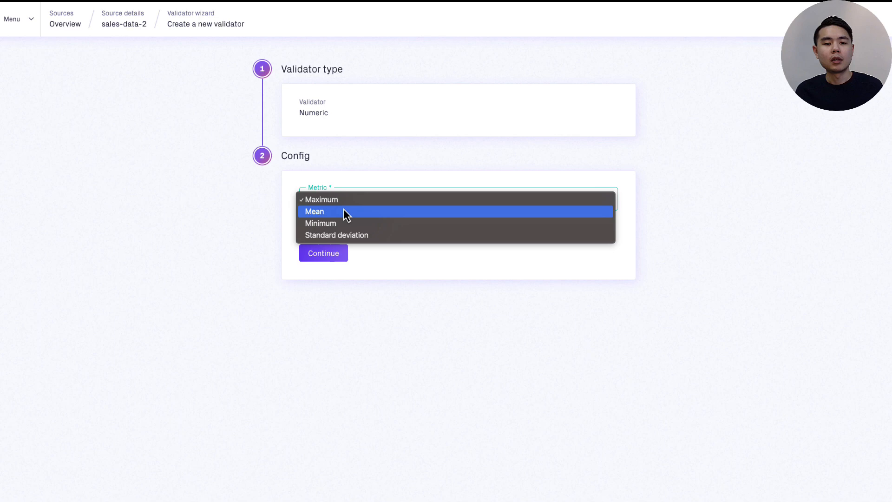
{"action": "left_click", "coordinate": [315, 210]}
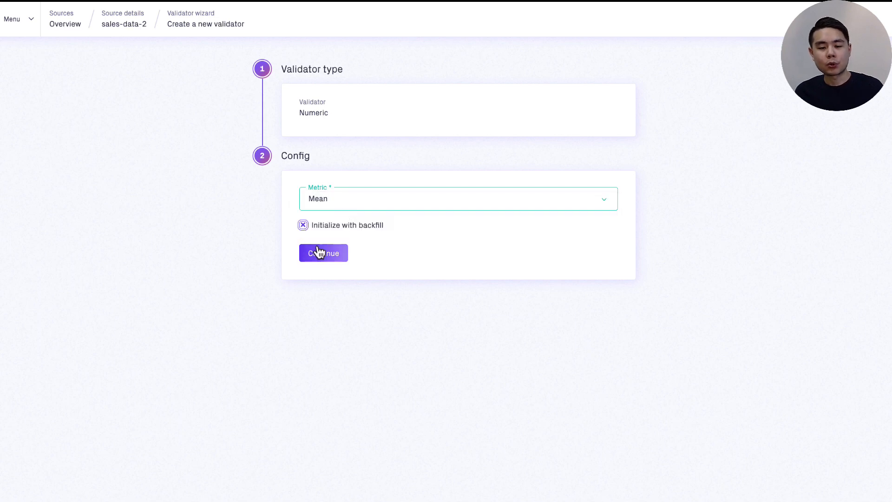
{"action": "left_click", "coordinate": [322, 253]}
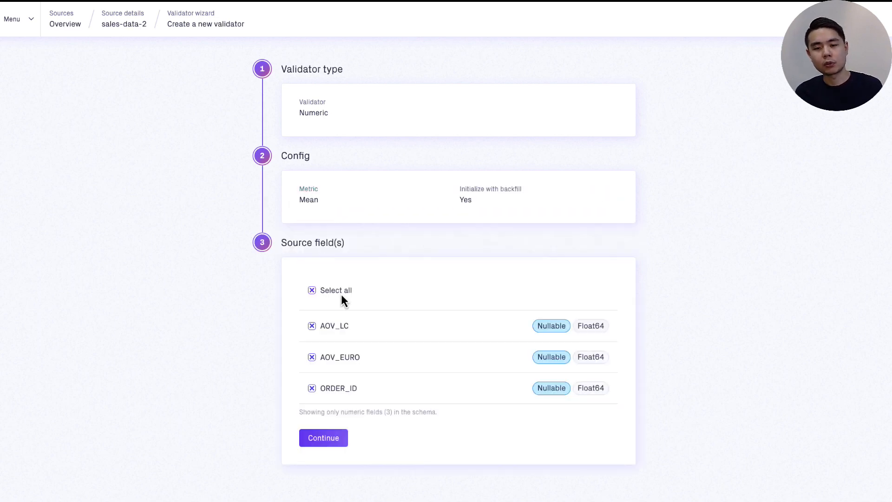
{"action": "left_click", "coordinate": [313, 389]}
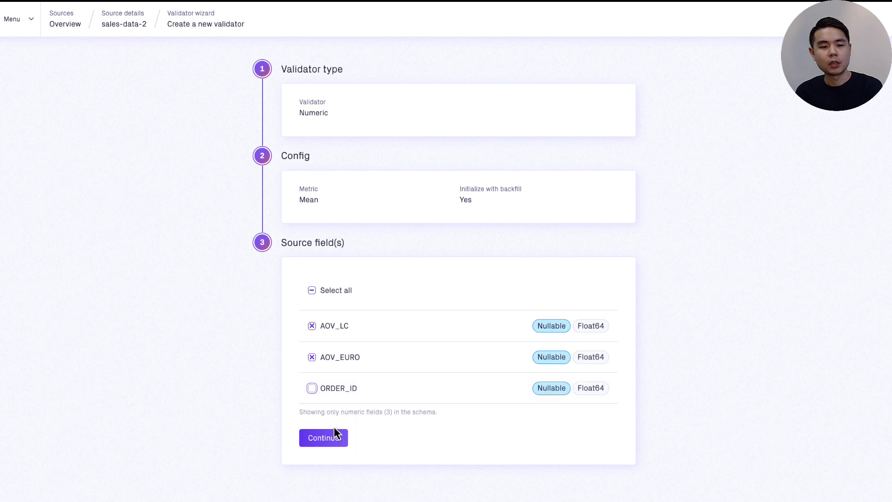
{"action": "left_click", "coordinate": [323, 437]}
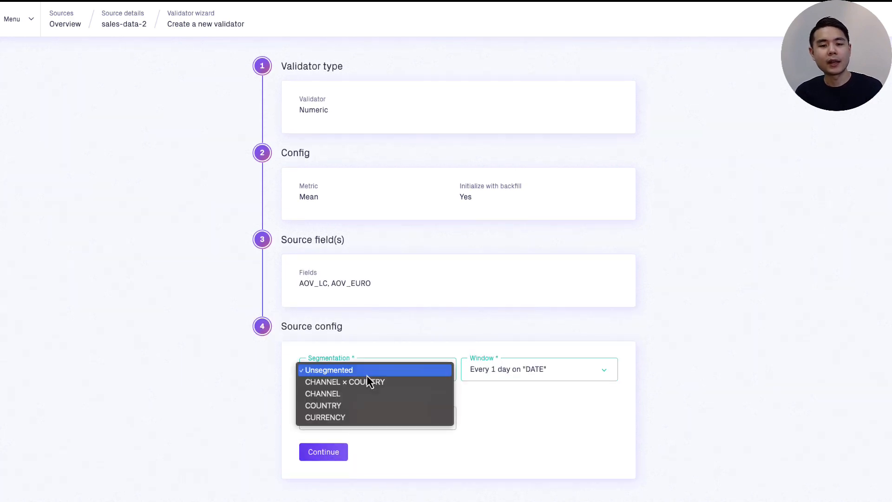
Segment by CHANNEL × COUNTRY with a daily window and create with dynamic threshold sensitivity 2.
{"action": "left_click", "coordinate": [343, 382]}
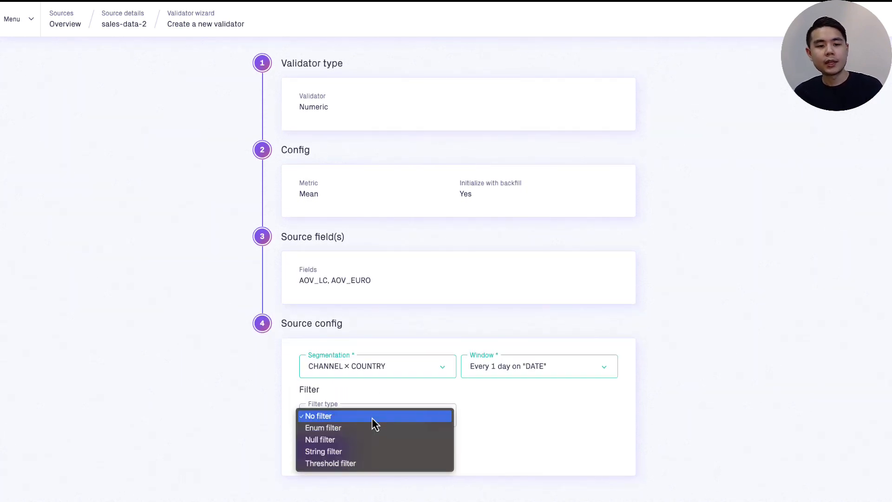
{"action": "mouse_move", "coordinate": [330, 463]}
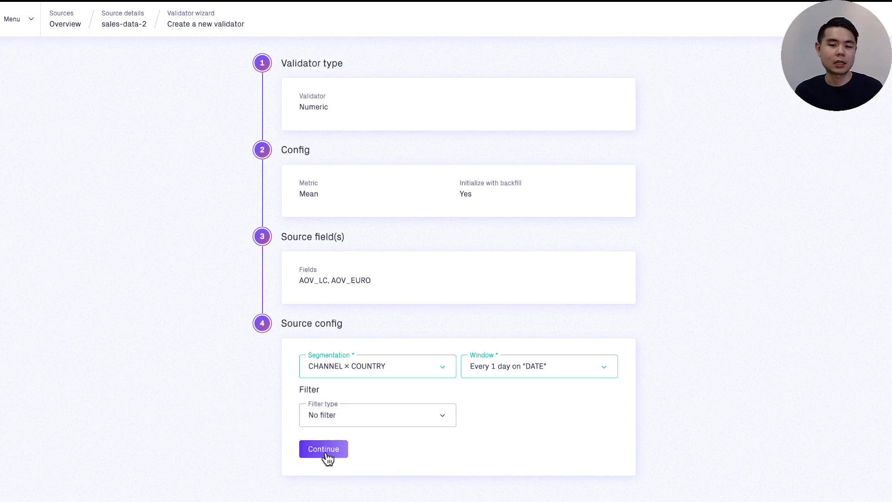
{"action": "left_click", "coordinate": [323, 449]}
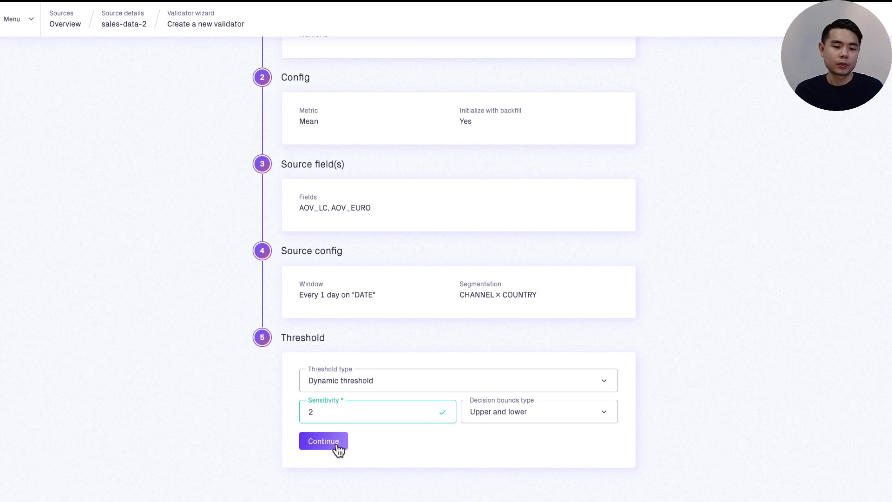
{"action": "left_click", "coordinate": [324, 440]}
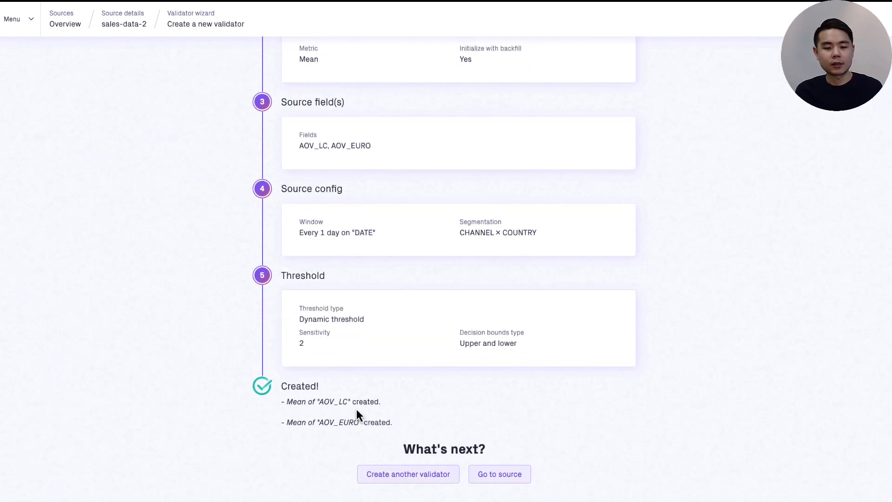
{"action": "scroll", "scroll_direction": "down", "scroll_amount": 3}
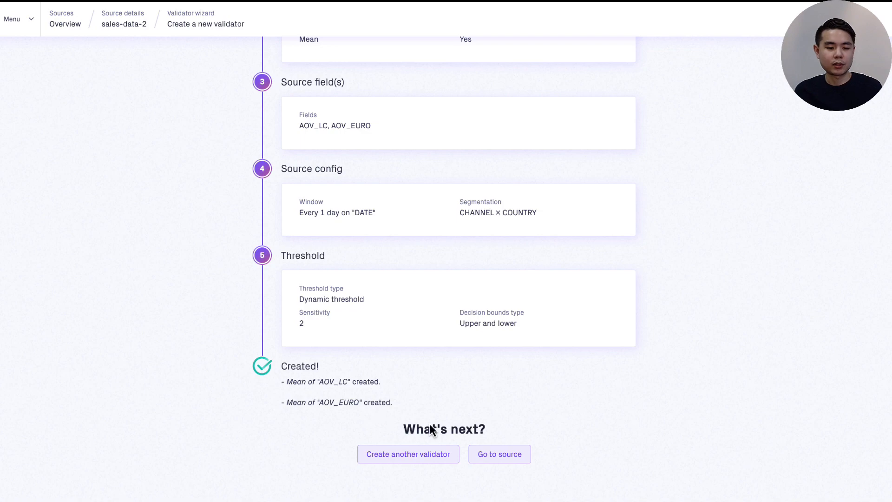
{"action": "left_click", "coordinate": [499, 455]}
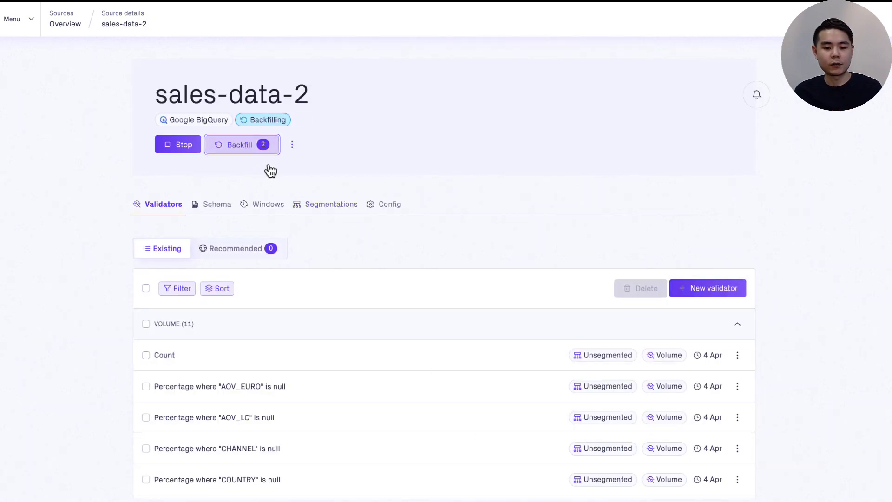
{"action": "scroll", "scroll_direction": "down", "scroll_amount": 3}
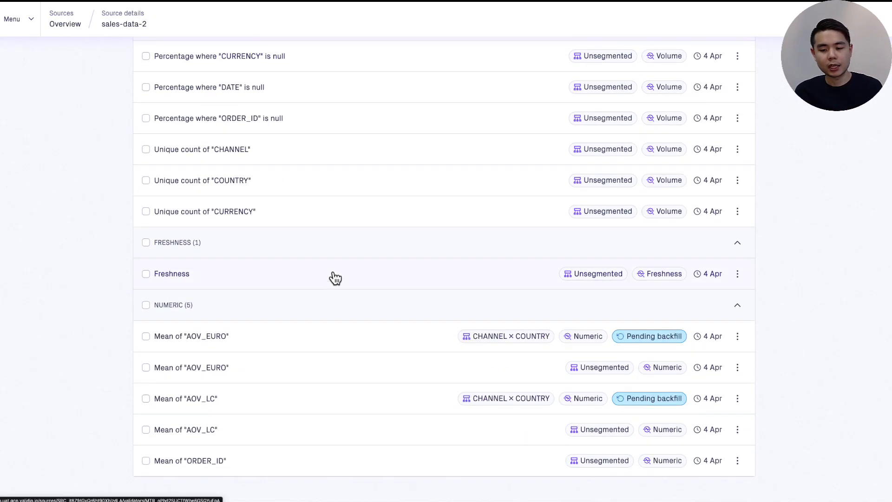
{"action": "left_click", "coordinate": [186, 430]}
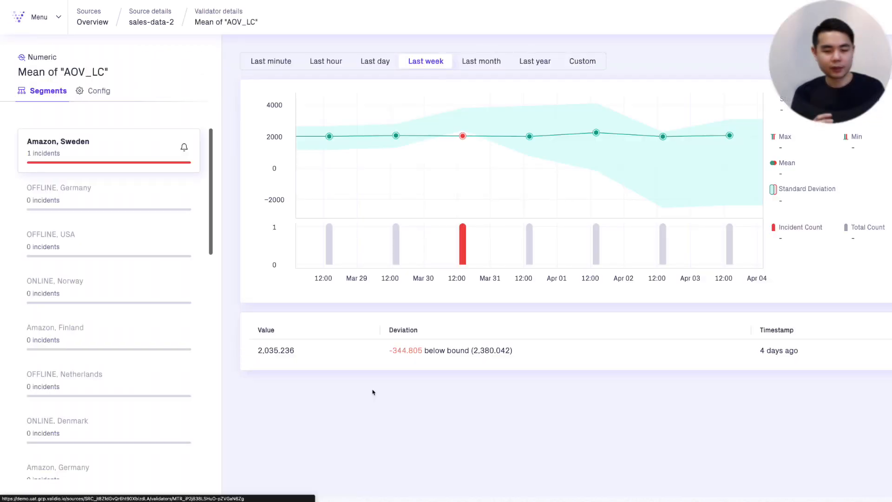
{"action": "mouse_move", "coordinate": [375, 394]}
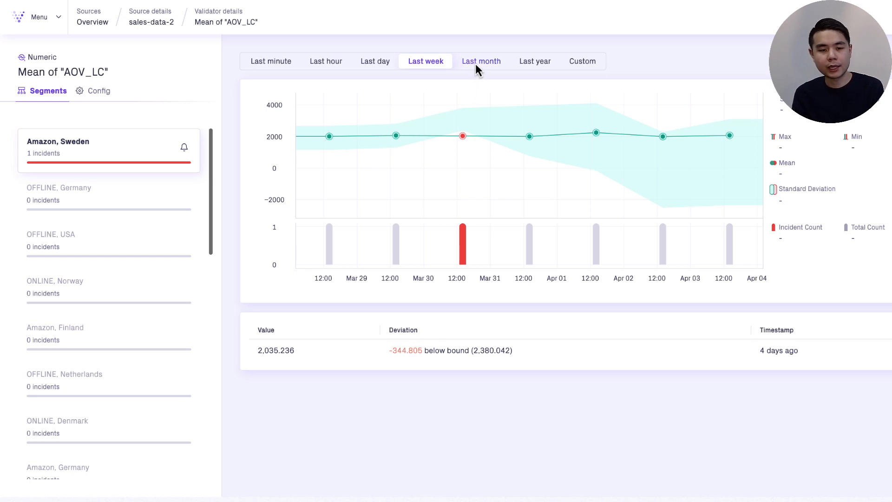
{"action": "left_click", "coordinate": [480, 61]}
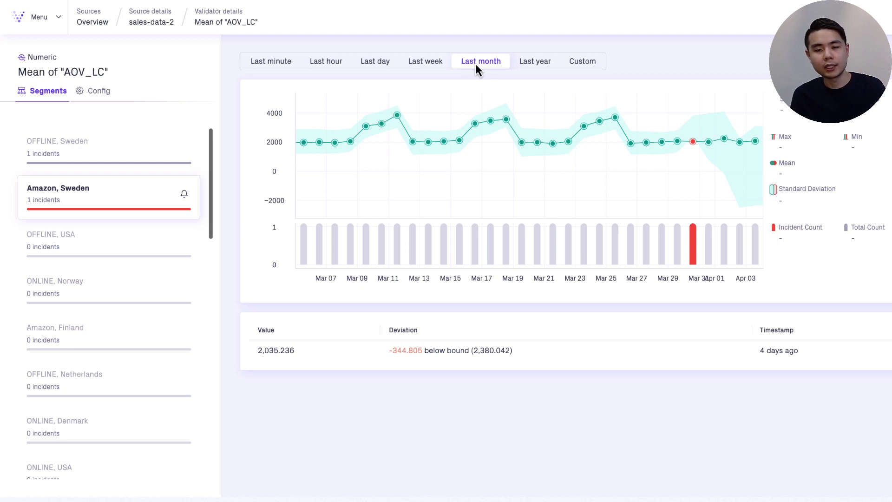
{"action": "mouse_move", "coordinate": [463, 70]}
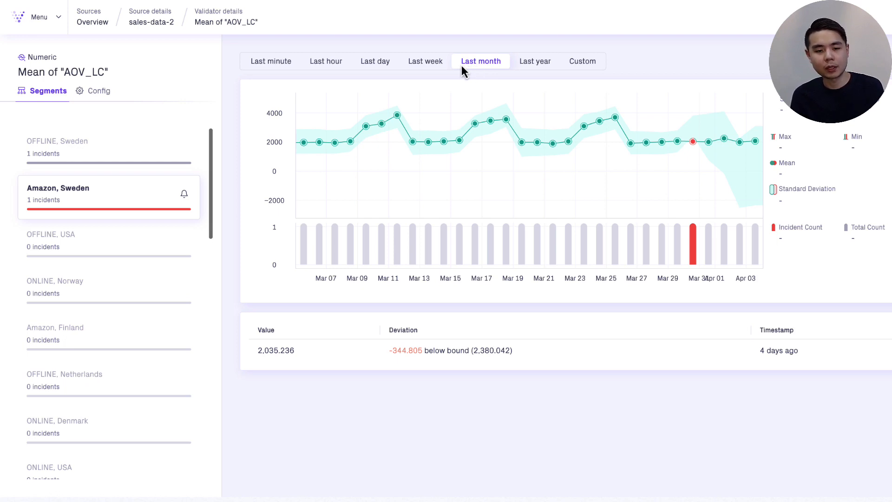
{"action": "mouse_move", "coordinate": [461, 80]}
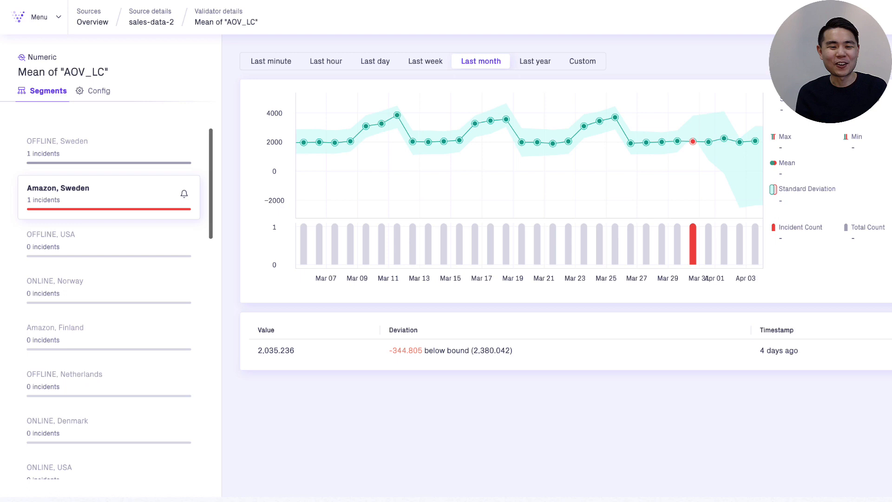
{"action": "mouse_move", "coordinate": [23, 280]}
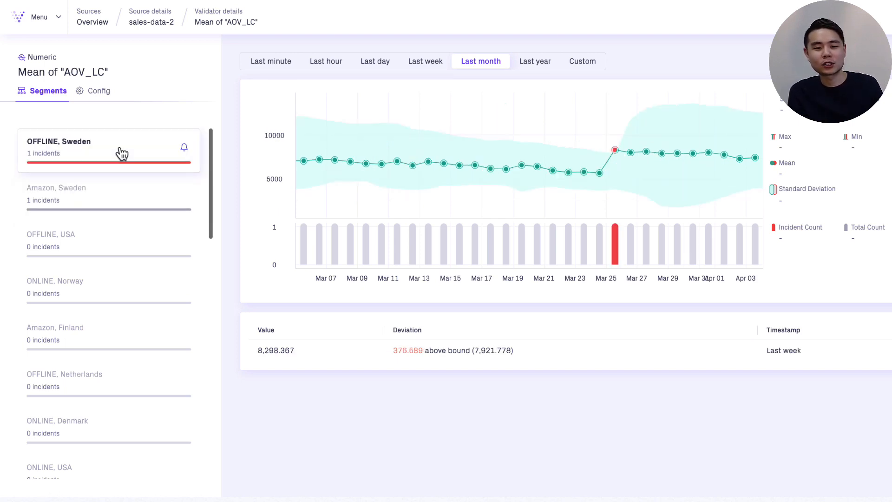
{"action": "left_click", "coordinate": [533, 61]}
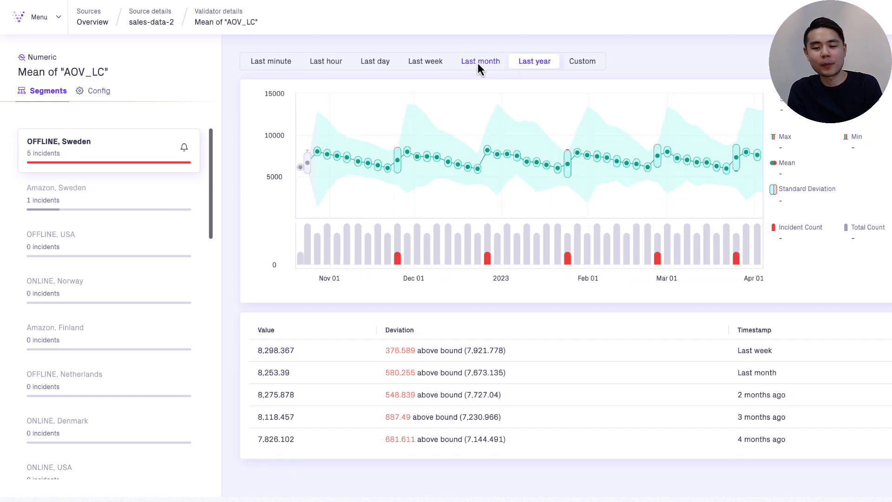
{"action": "left_click", "coordinate": [481, 62]}
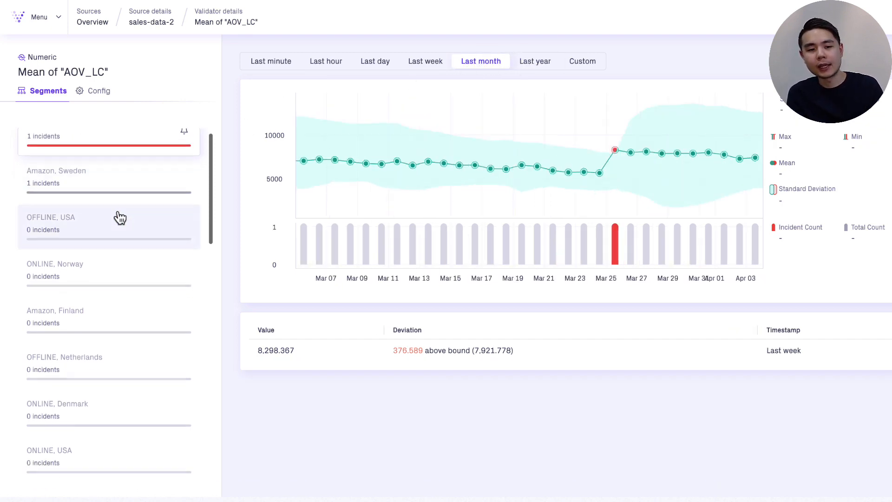
{"action": "scroll", "scroll_direction": "down", "scroll_amount": 3}
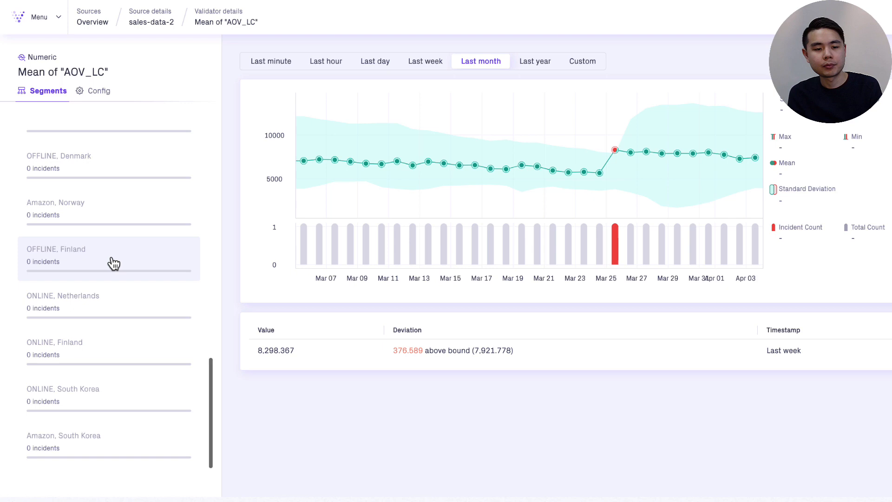
{"action": "left_click", "coordinate": [108, 255]}
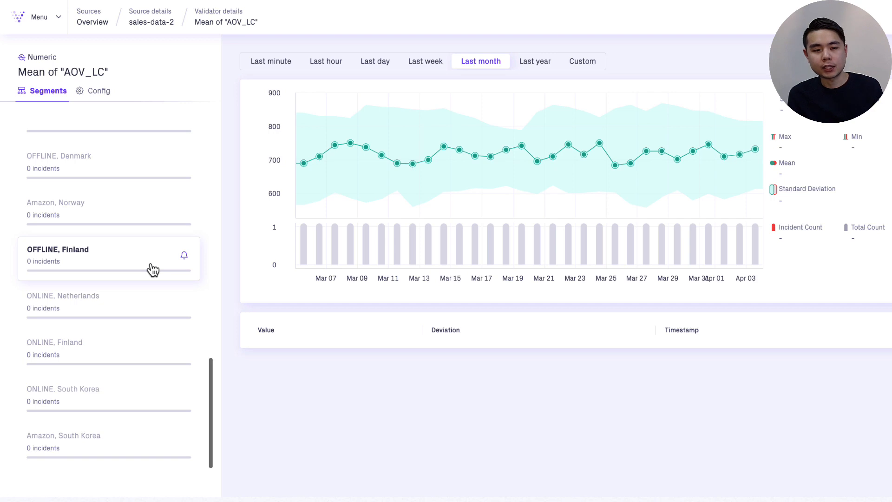
{"action": "mouse_move", "coordinate": [158, 267]}
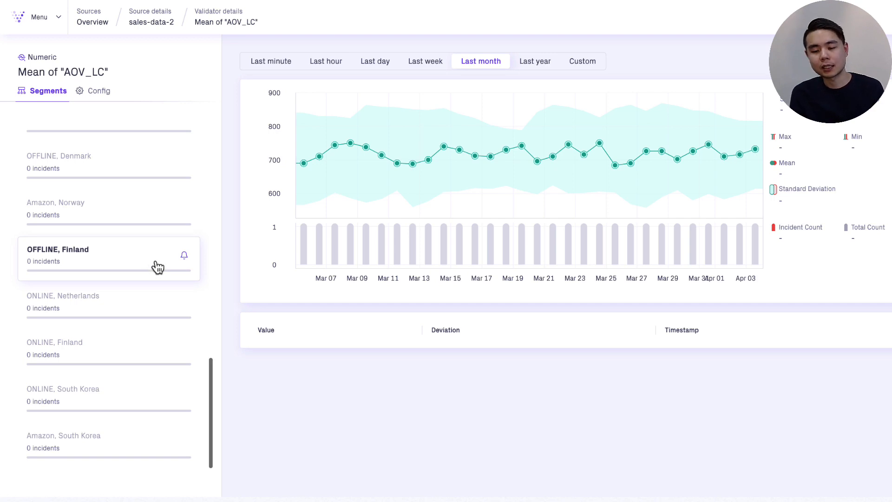
{"action": "mouse_move", "coordinate": [123, 211]}
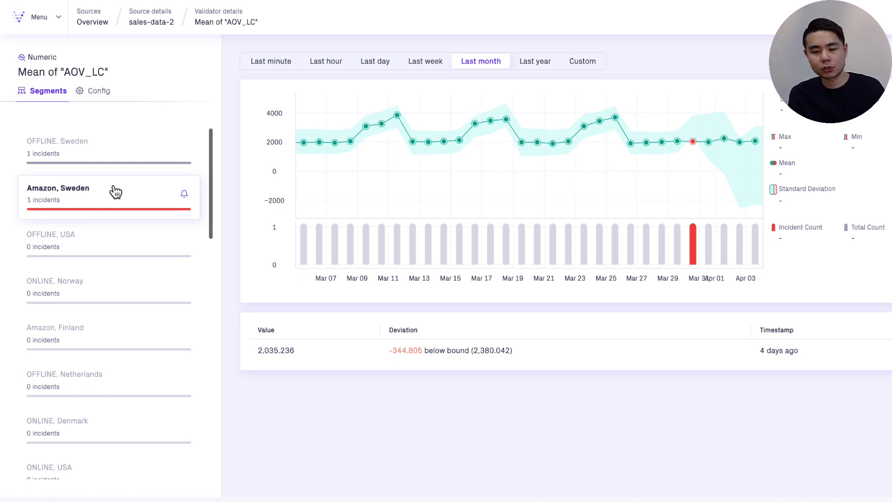
{"action": "mouse_move", "coordinate": [97, 91]}
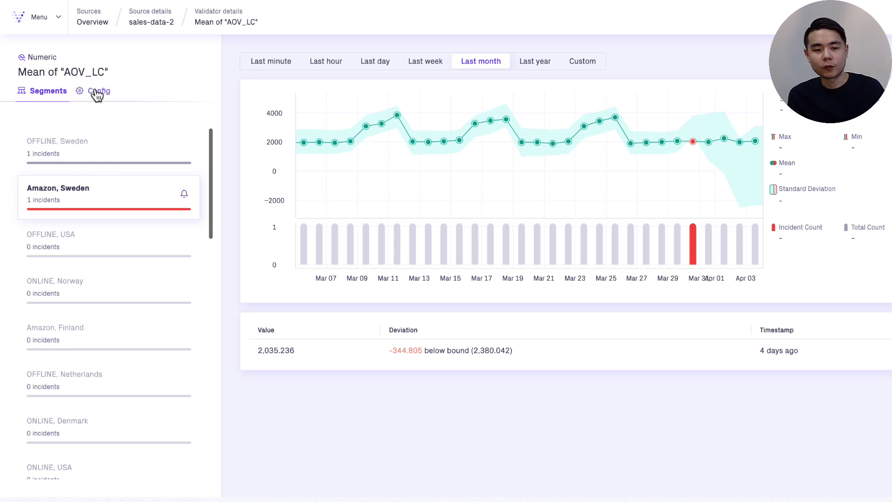
{"action": "left_click", "coordinate": [98, 91]}
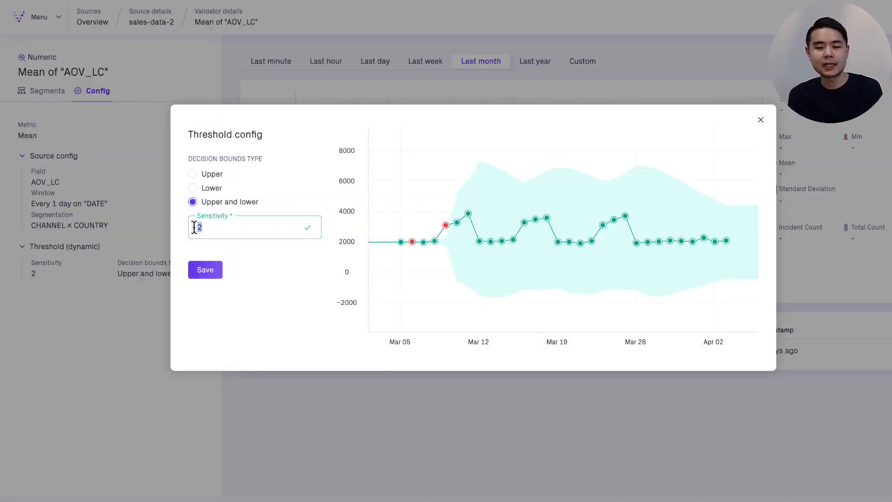
Preview the dynamic threshold at sensitivity 50 and then 10.
{"action": "type", "text": "50"}
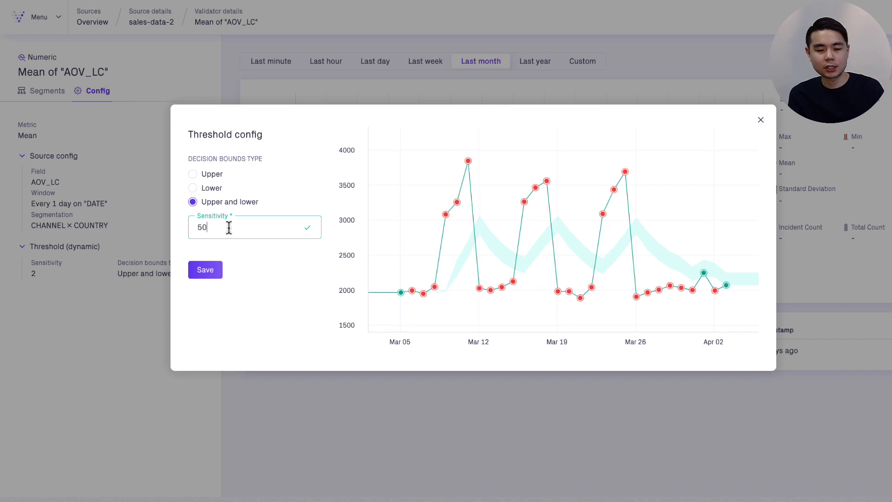
{"action": "type", "text": "10"}
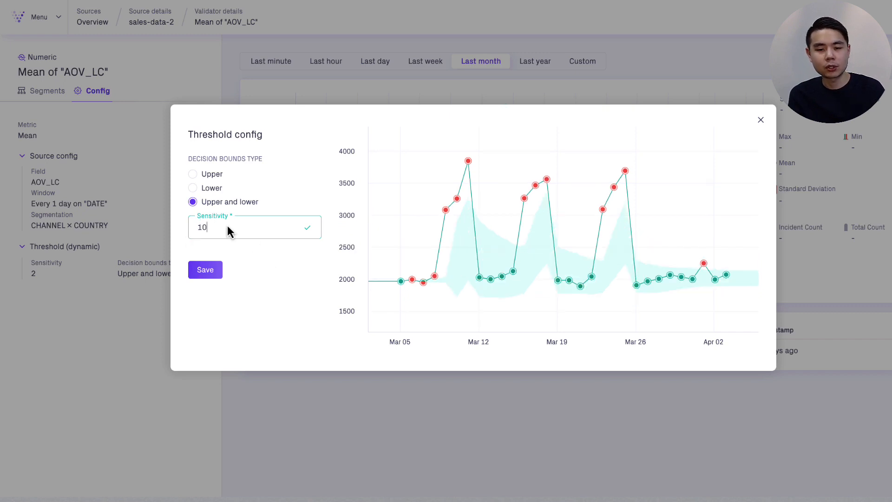
{"action": "mouse_move", "coordinate": [208, 227]}
{"action": "type", "text": "2"}
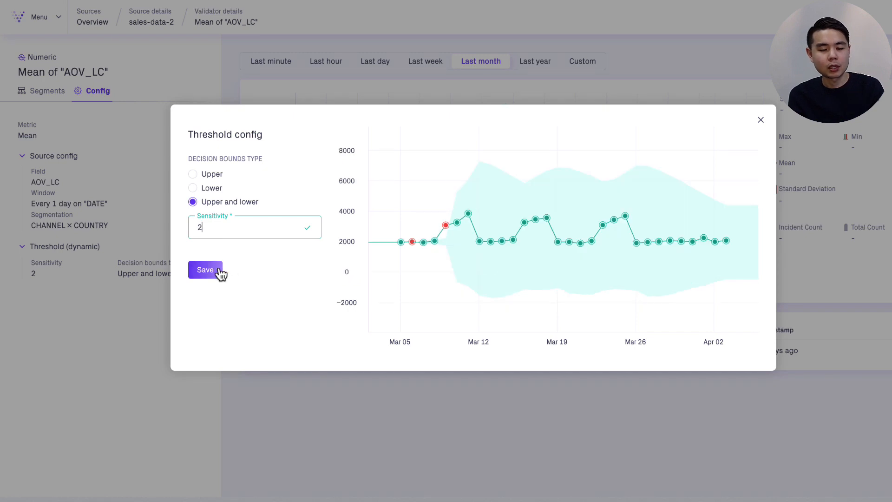
{"action": "left_click", "coordinate": [205, 270]}
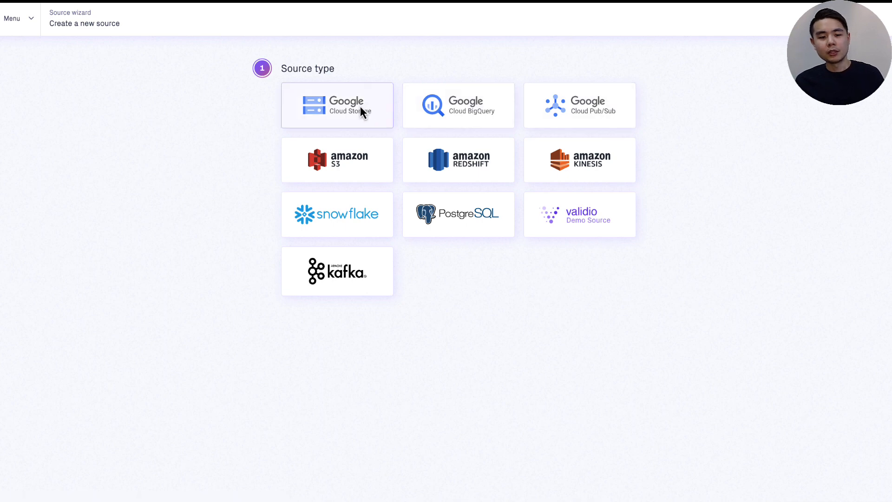
Configure a Google Cloud Storage source survey-data-5 using the gcs-rock-arc credential.
{"action": "left_click", "coordinate": [336, 105]}
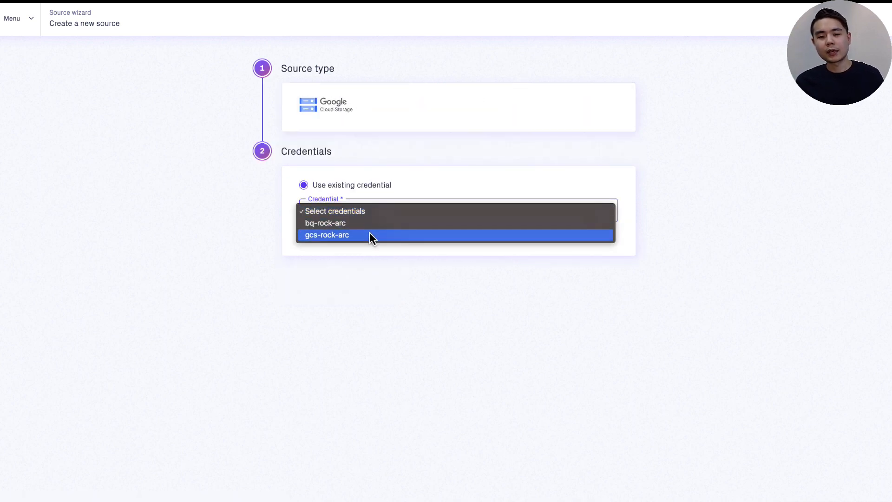
{"action": "left_click", "coordinate": [326, 235]}
{"action": "type", "text": "survey"}
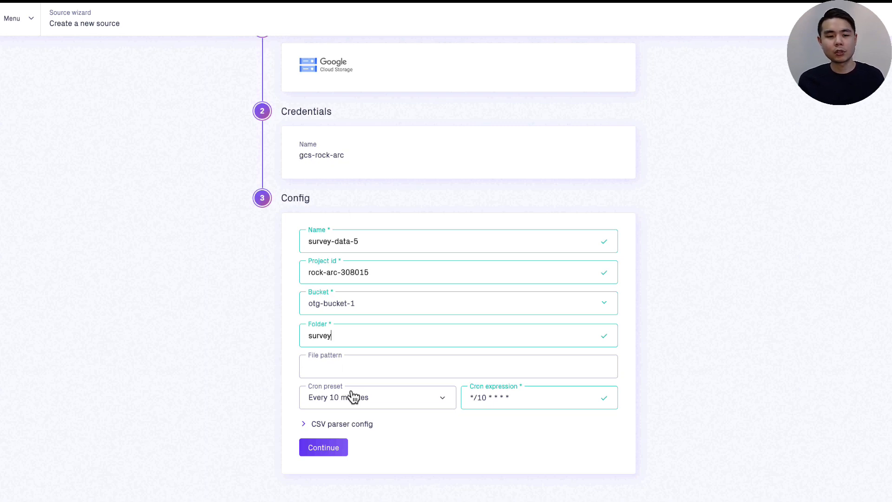
{"action": "left_click", "coordinate": [324, 446]}
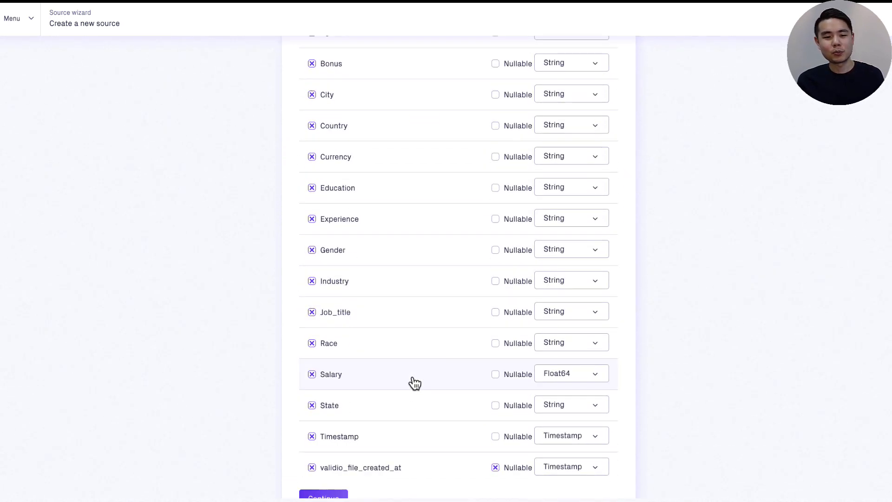
Review and accept the detected schema fields.
{"action": "scroll", "scroll_direction": "down", "scroll_amount": 3}
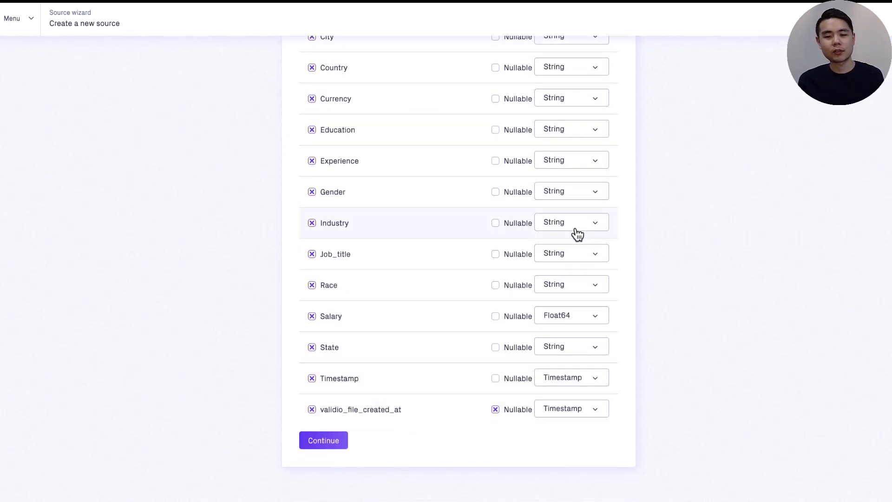
{"action": "scroll", "scroll_direction": "down", "scroll_amount": 3}
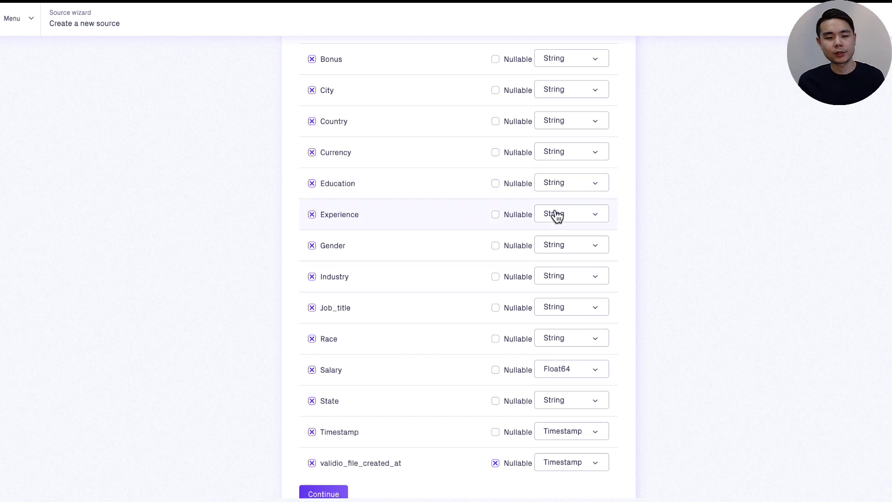
{"action": "scroll", "scroll_direction": "down", "scroll_amount": 3}
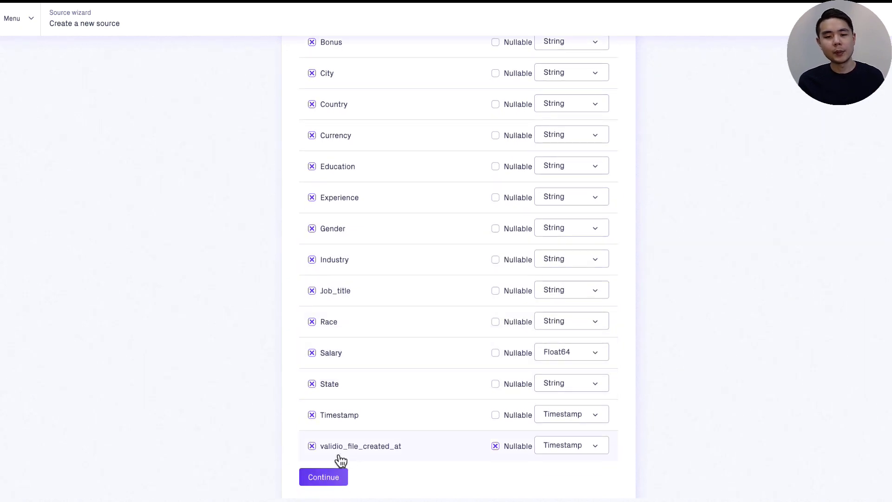
{"action": "left_click", "coordinate": [323, 477]}
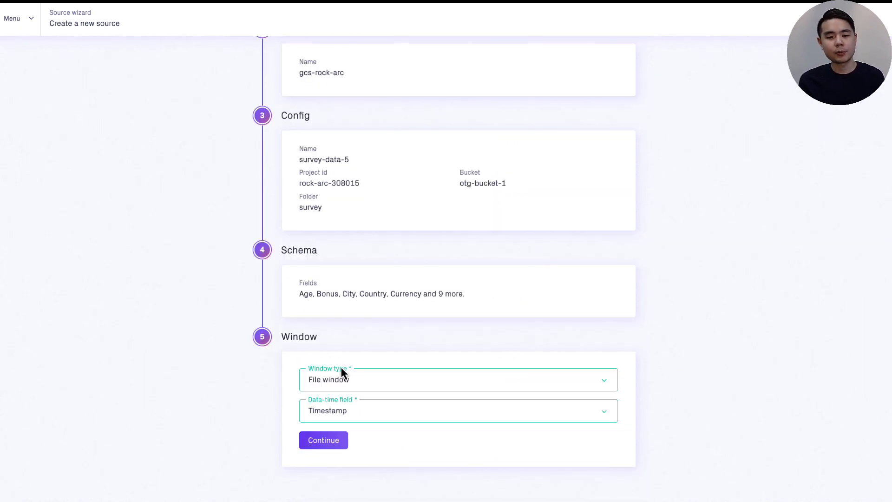
Set a File window with Timestamp as the date-time field.
{"action": "left_click", "coordinate": [458, 379]}
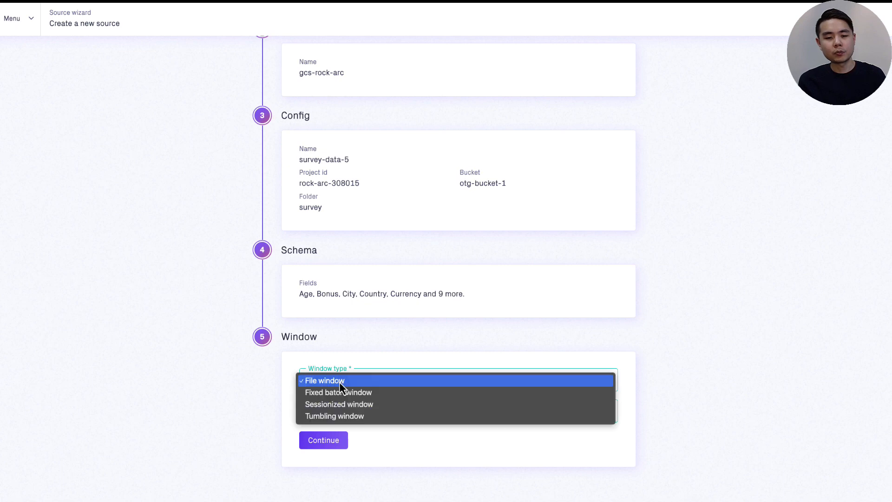
{"action": "mouse_move", "coordinate": [293, 383]}
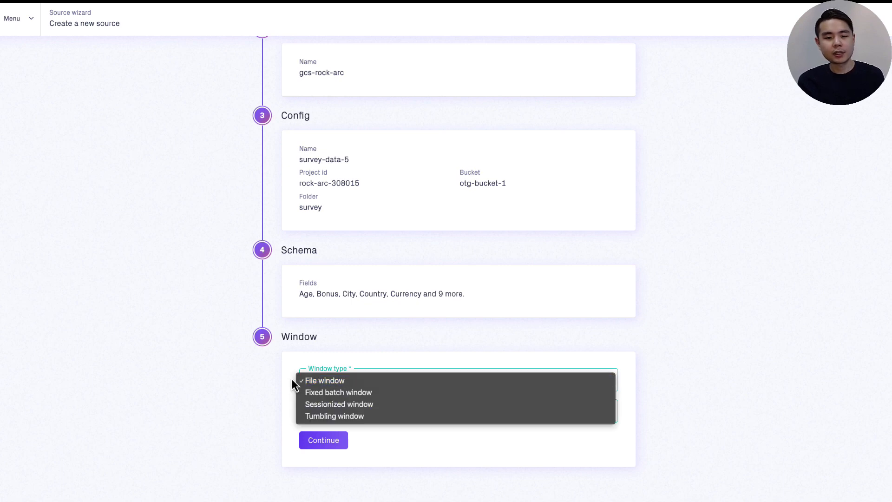
{"action": "left_click", "coordinate": [325, 380]}
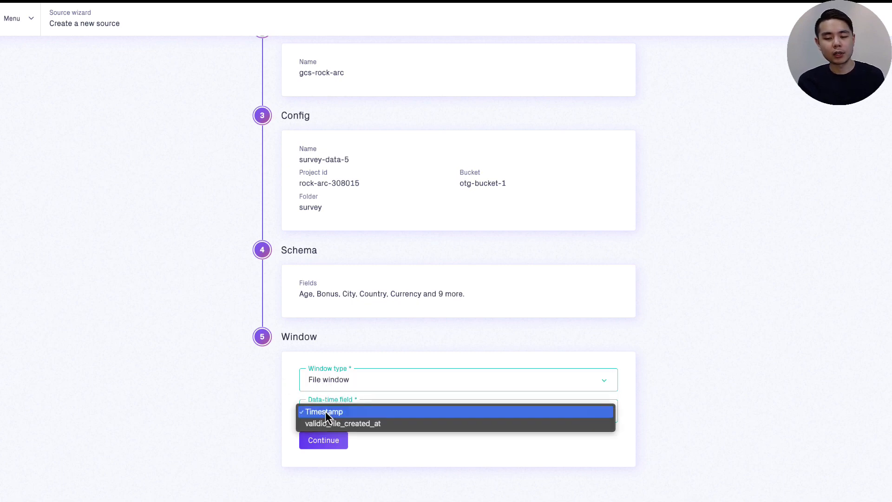
{"action": "left_click", "coordinate": [326, 411]}
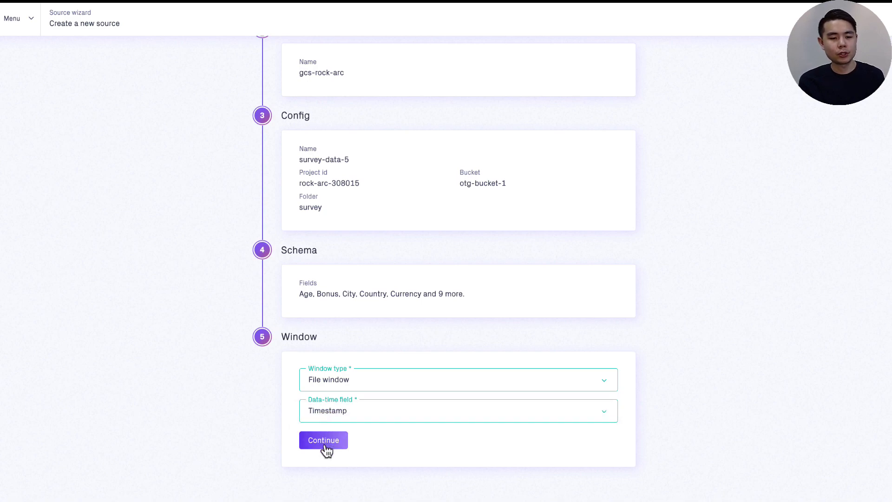
Create survey-data-5 and apply all 15 recommended validators to it.
{"action": "left_click", "coordinate": [322, 439]}
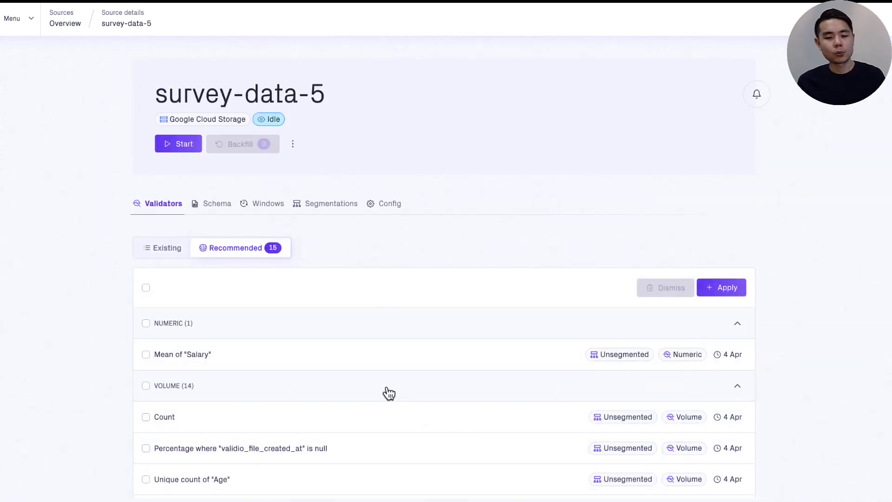
{"action": "scroll", "scroll_direction": "down", "scroll_amount": 3}
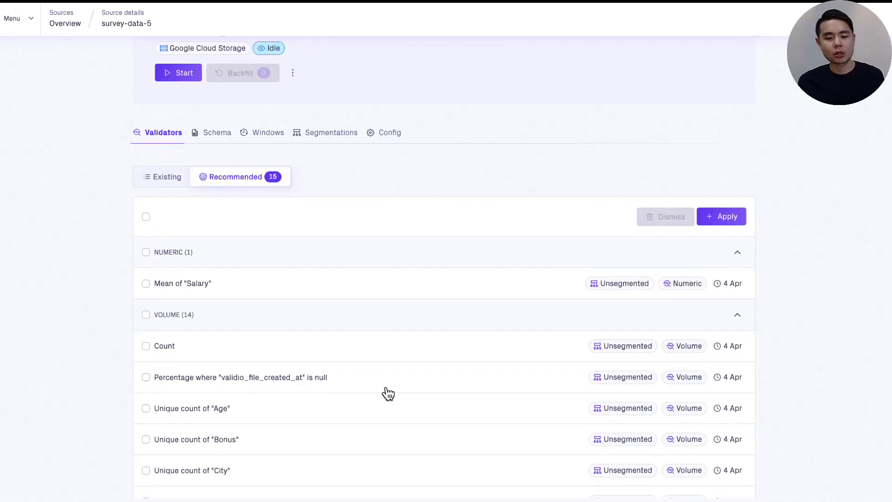
{"action": "scroll", "scroll_direction": "down", "scroll_amount": 3}
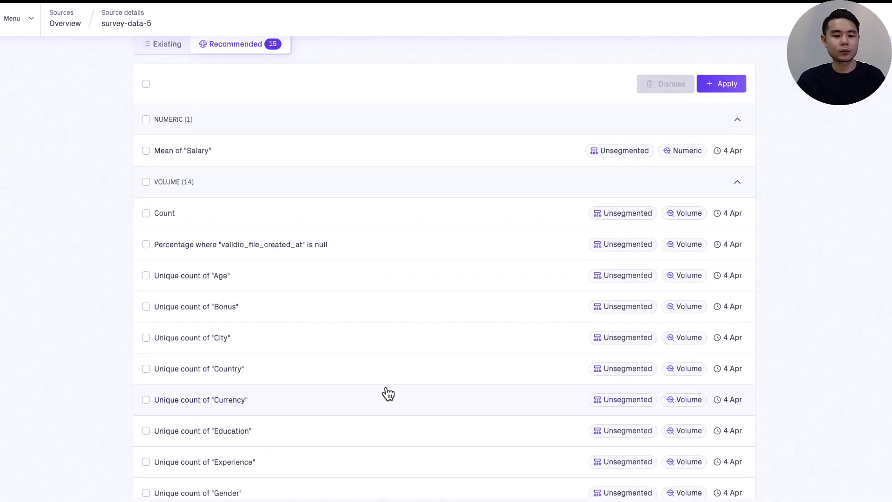
{"action": "scroll", "scroll_direction": "down", "scroll_amount": 3}
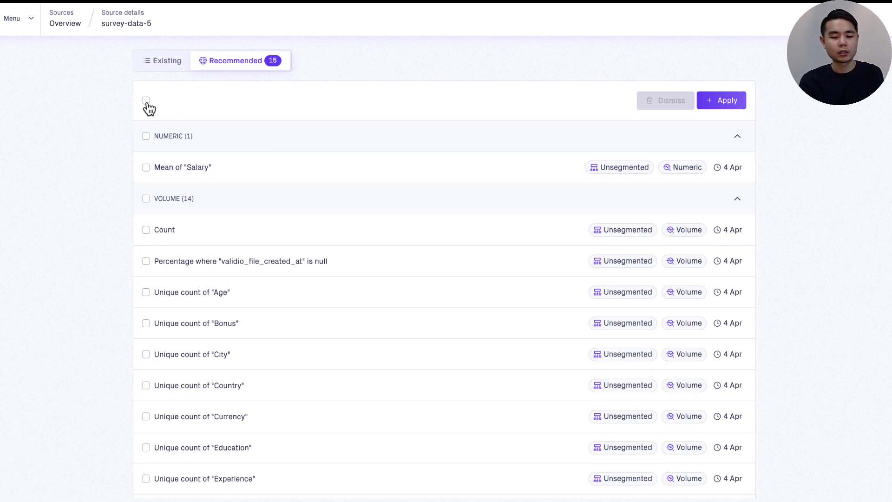
{"action": "left_click", "coordinate": [146, 100]}
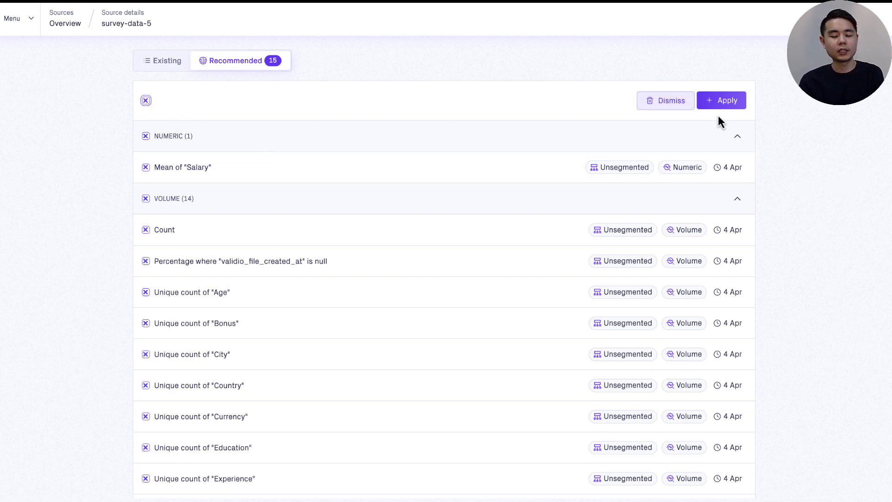
{"action": "left_click", "coordinate": [721, 100]}
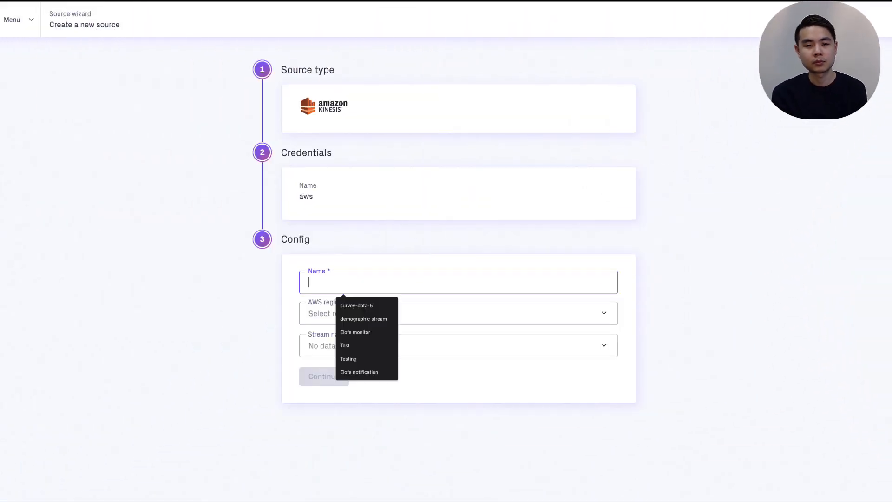
Create the demographic stream source from webinar-data with a fixed batch window on created_at and go to it.
{"action": "left_click", "coordinate": [362, 319]}
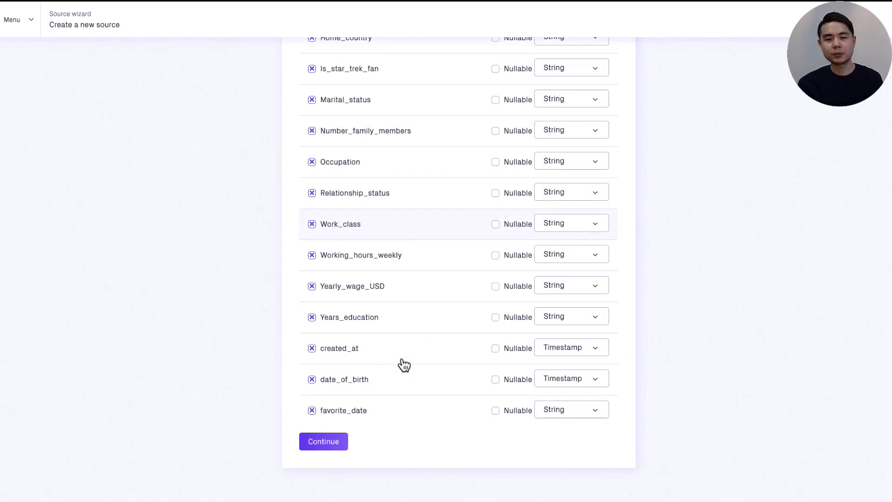
{"action": "left_click", "coordinate": [323, 440]}
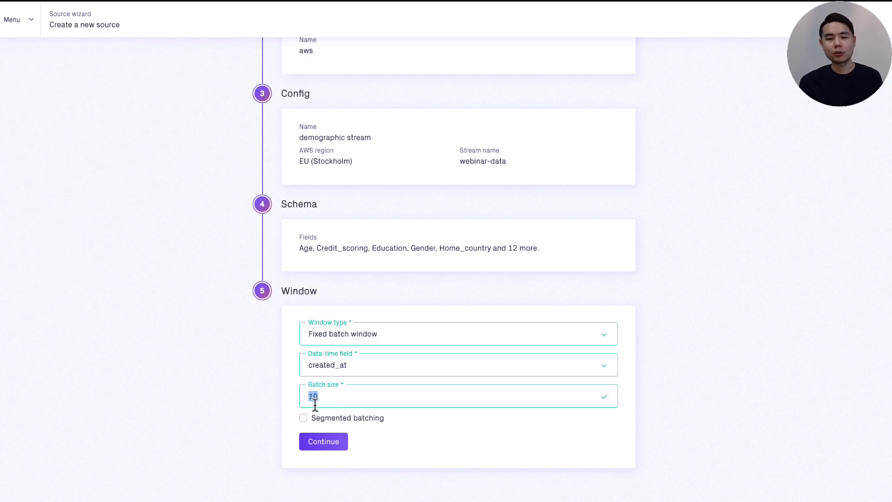
{"action": "left_click", "coordinate": [322, 440]}
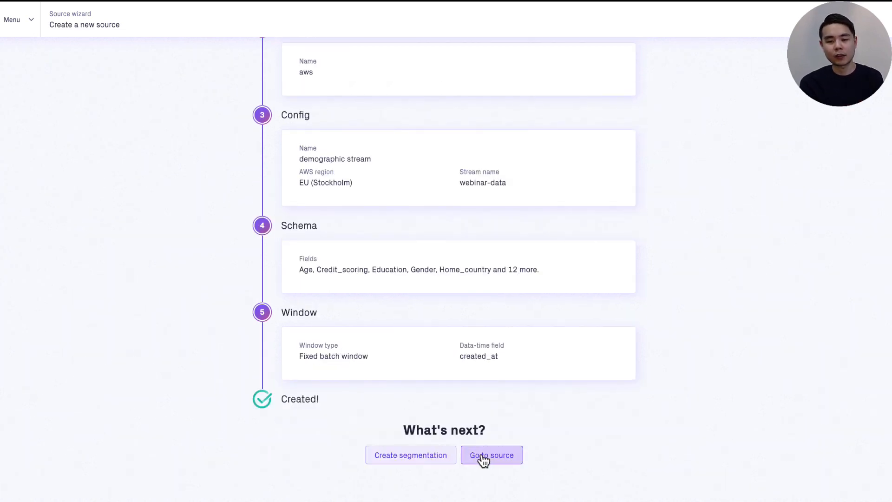
{"action": "left_click", "coordinate": [491, 454]}
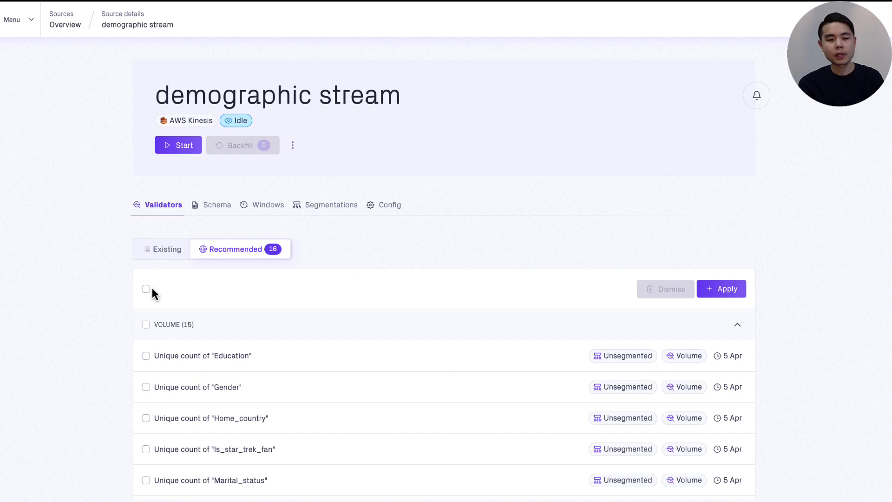
Apply all 16 recommended validators and open Mean of Credit_scoring.
{"action": "left_click", "coordinate": [721, 288]}
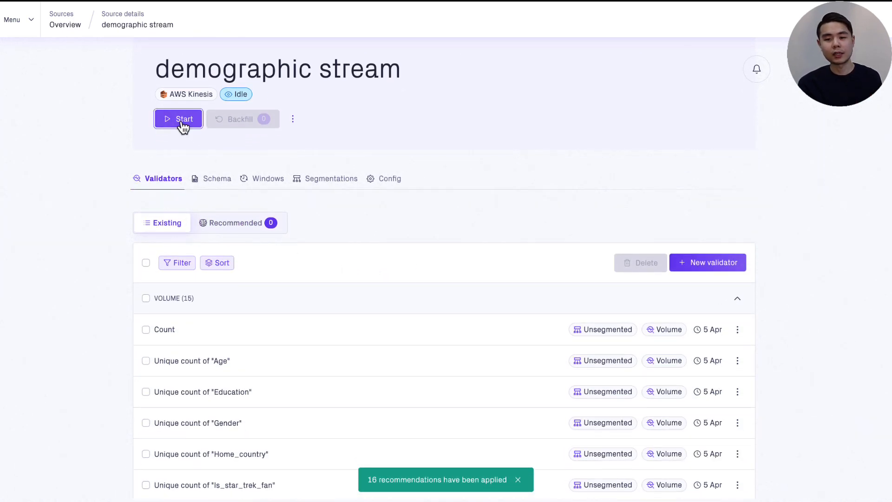
{"action": "scroll", "scroll_direction": "down", "scroll_amount": 3}
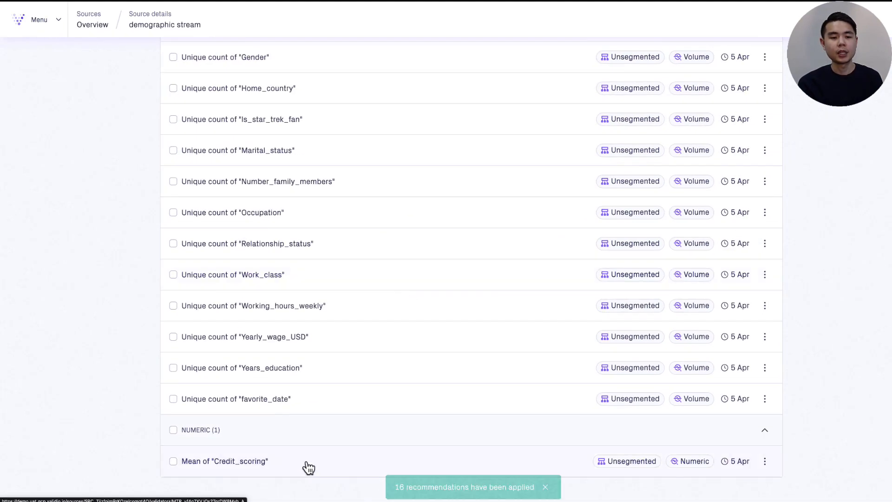
{"action": "left_click", "coordinate": [225, 461]}
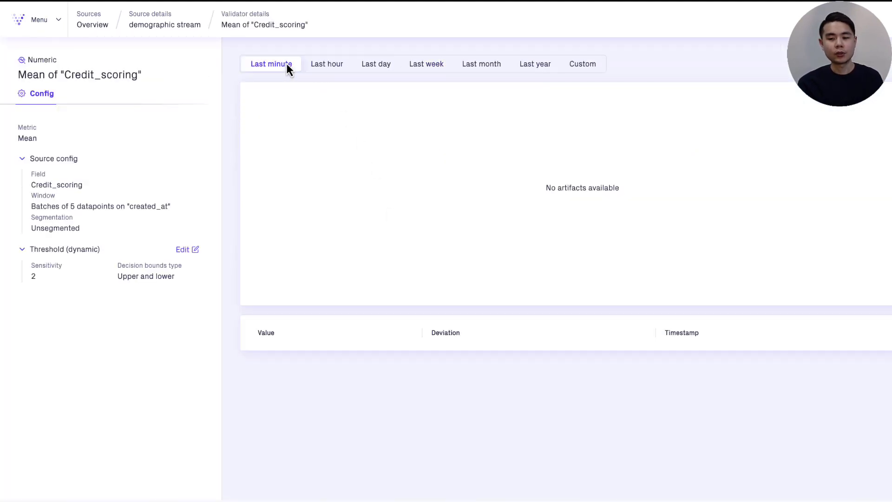
Show the last hour of Credit_scoring means, then head to the production data source.
{"action": "left_click", "coordinate": [327, 64]}
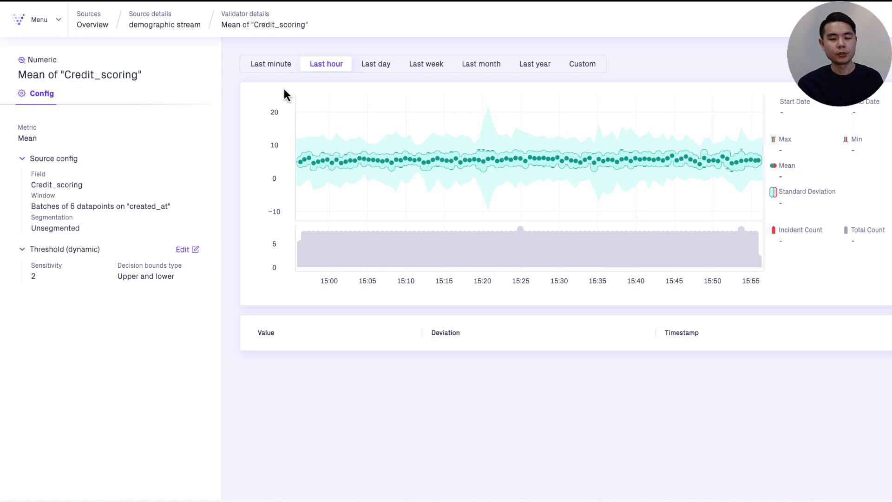
{"action": "left_click", "coordinate": [270, 63]}
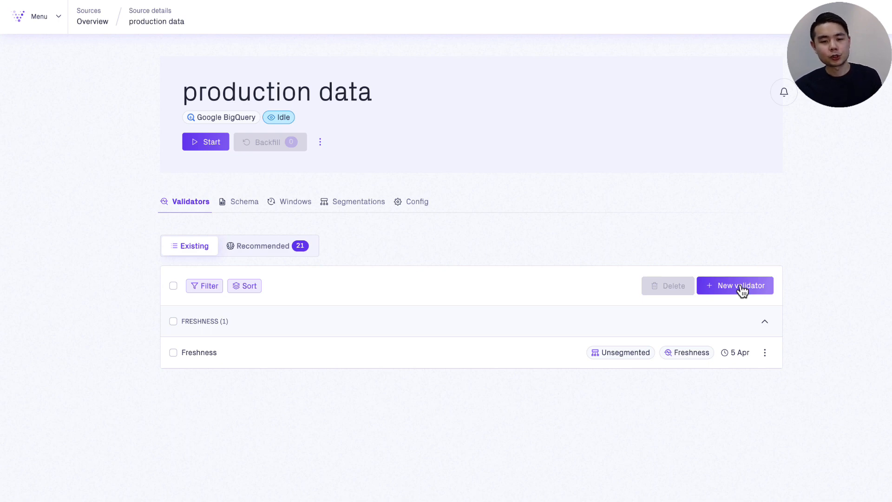
Start a Numeric distribution validator on production data using Relative entropy on daily REVENUE.
{"action": "left_click", "coordinate": [734, 286]}
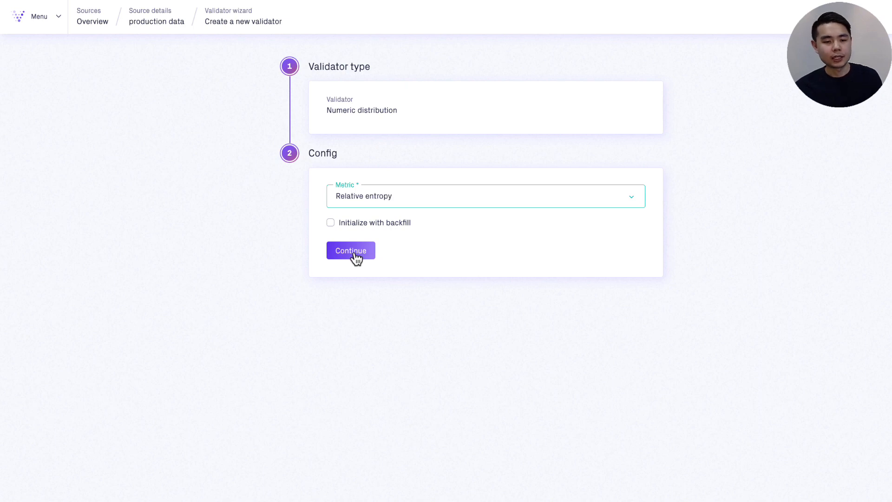
{"action": "left_click", "coordinate": [350, 250]}
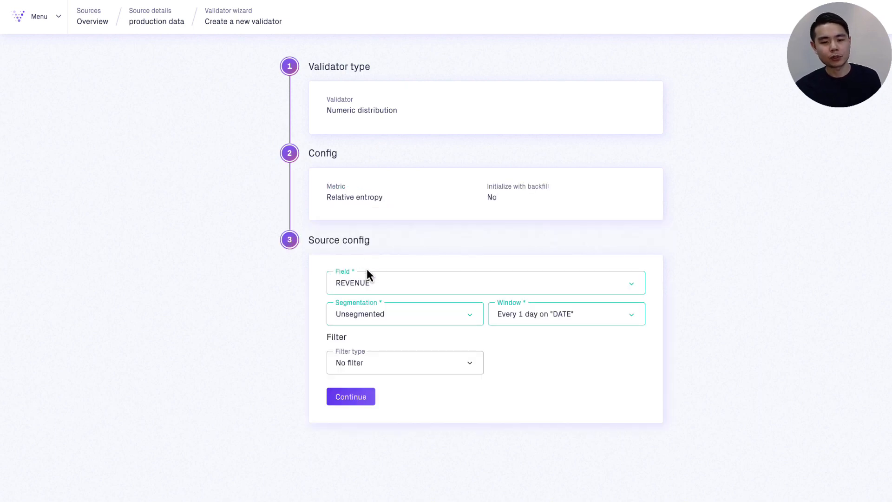
{"action": "mouse_move", "coordinate": [371, 328]}
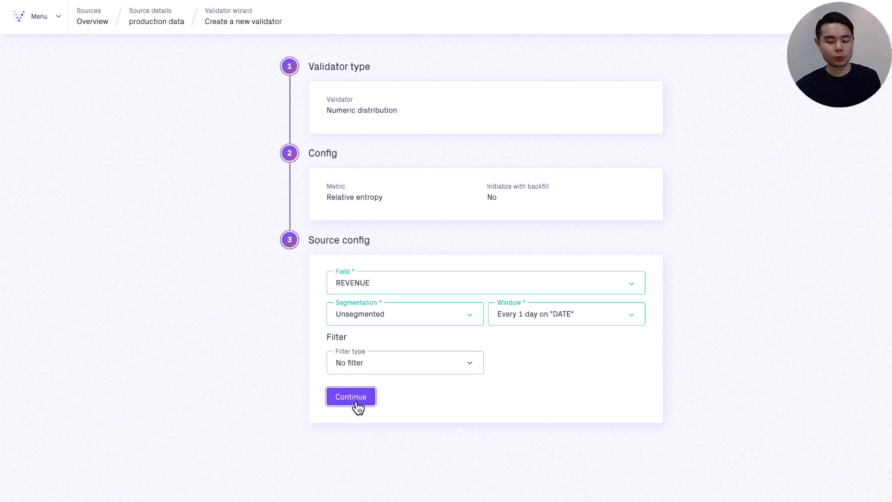
{"action": "left_click", "coordinate": [351, 397]}
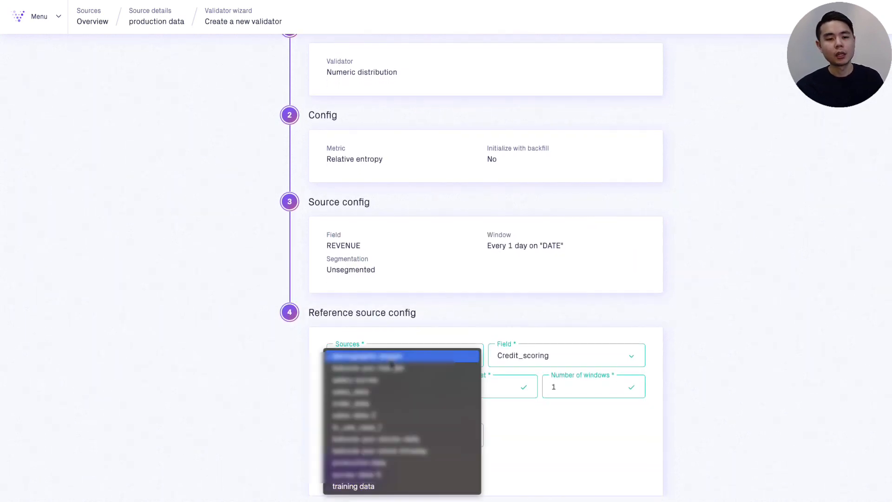
Reference training data and create the validator with a dynamic threshold of sensitivity 2.
{"action": "left_click", "coordinate": [369, 356]}
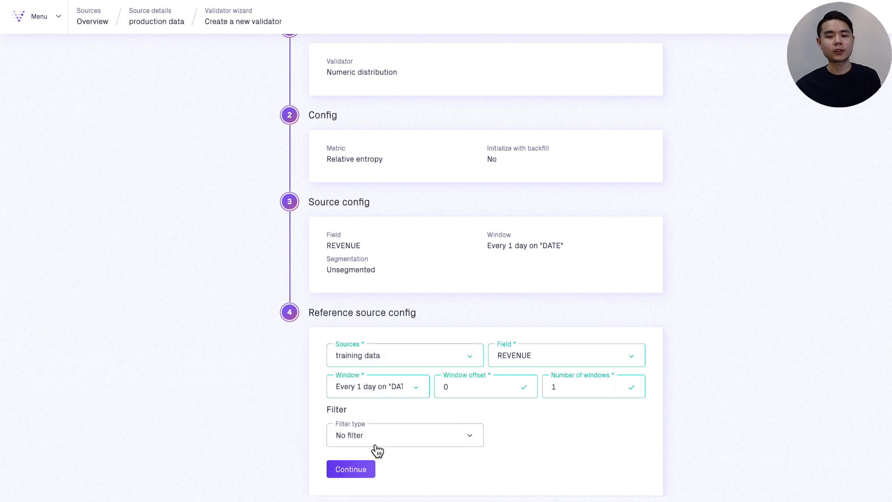
{"action": "left_click", "coordinate": [350, 469]}
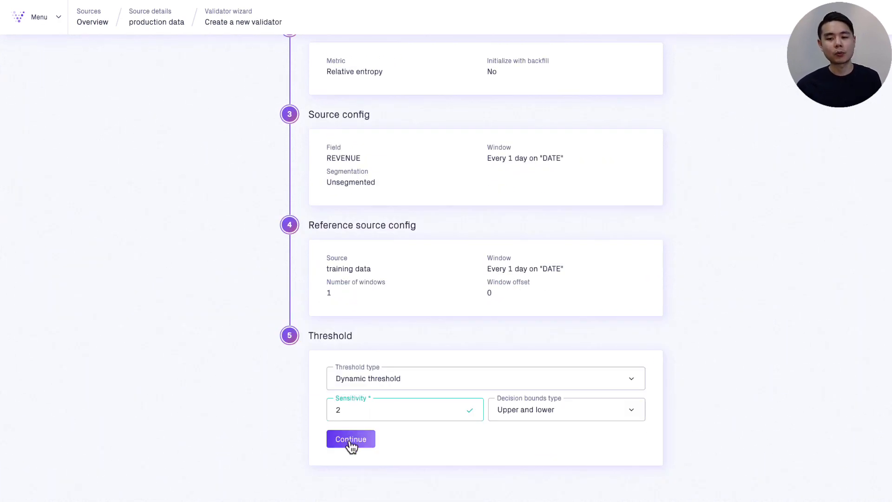
{"action": "left_click", "coordinate": [350, 438]}
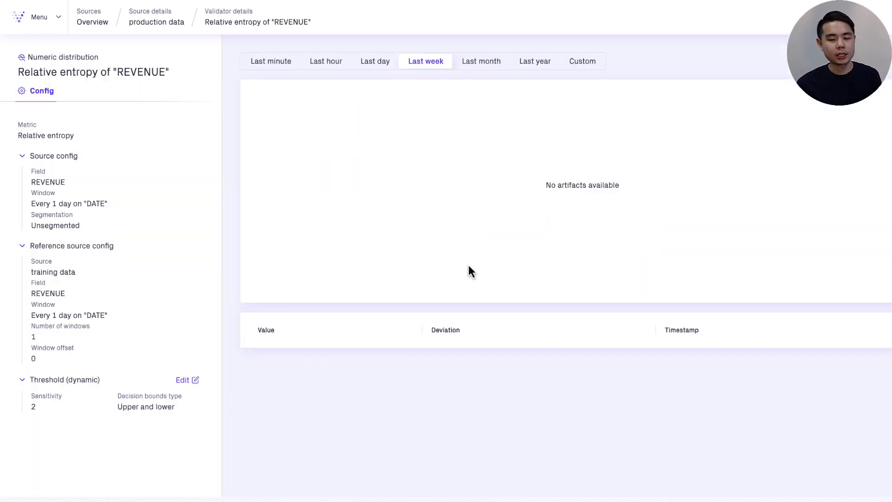
View the REVENUE relative-entropy results over the last month and then the last year.
{"action": "left_click", "coordinate": [480, 62]}
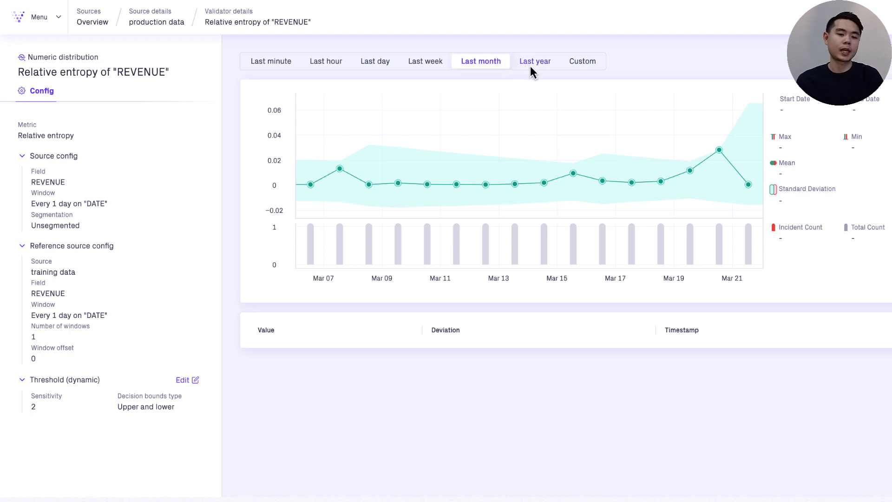
{"action": "left_click", "coordinate": [534, 61]}
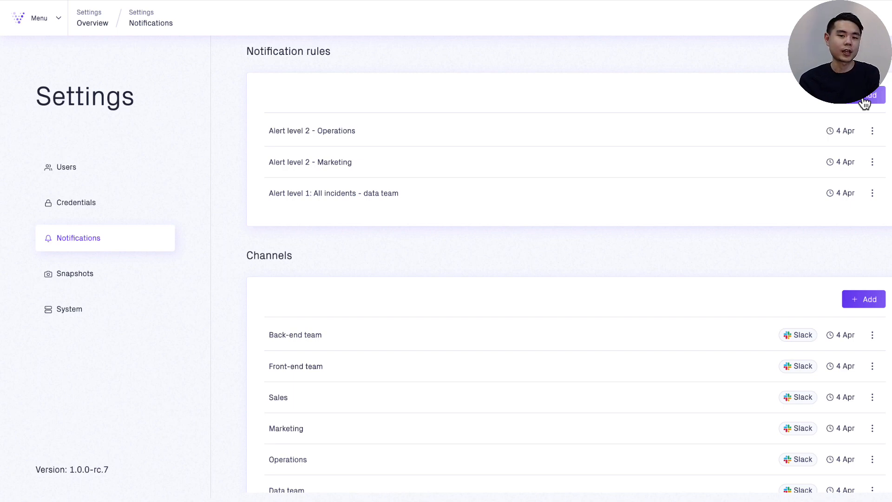
Name a new notification rule 'Sales data incident' for the sales_data source.
{"action": "left_click", "coordinate": [868, 95]}
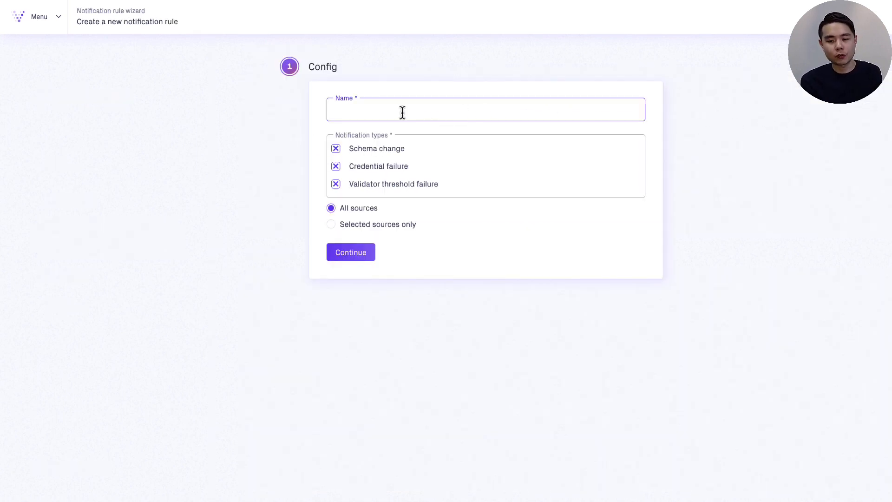
{"action": "mouse_move", "coordinate": [357, 112]}
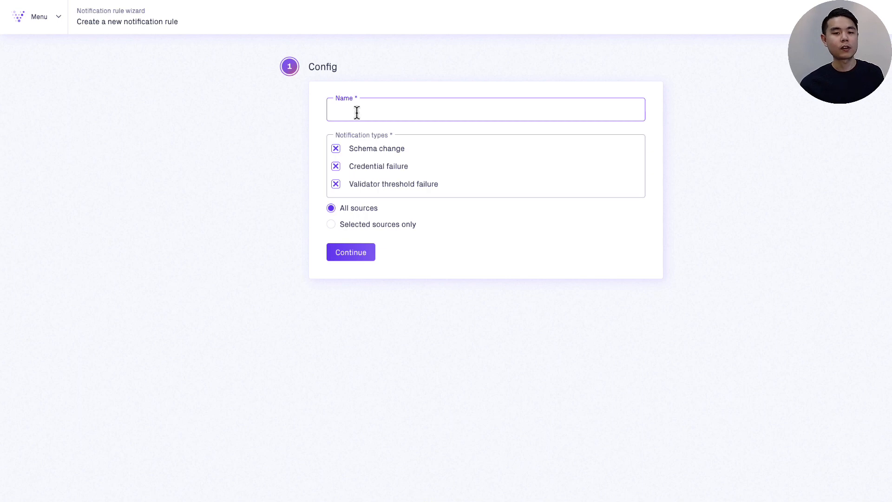
{"action": "left_click", "coordinate": [486, 110]}
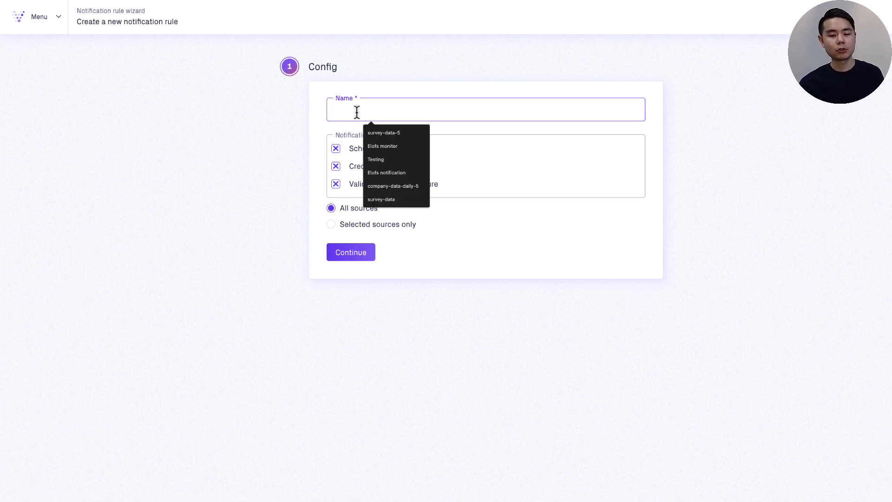
{"action": "type", "text": "Sales data"}
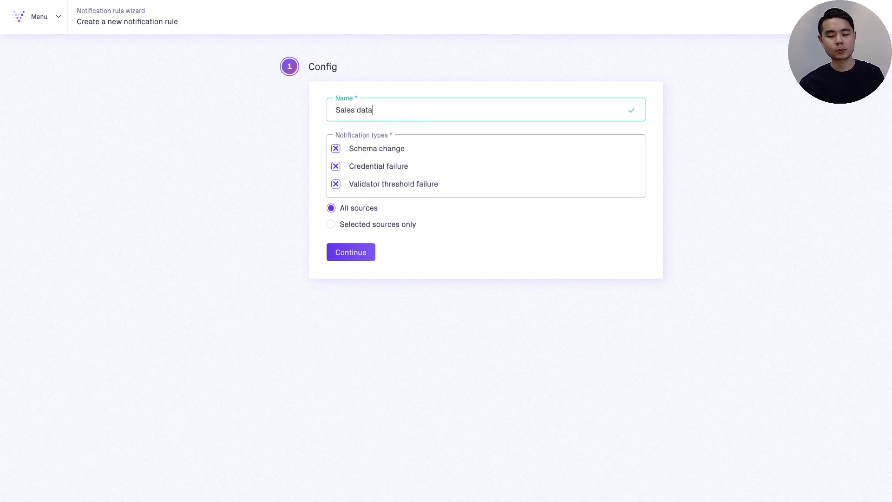
{"action": "type", "text": "incl"}
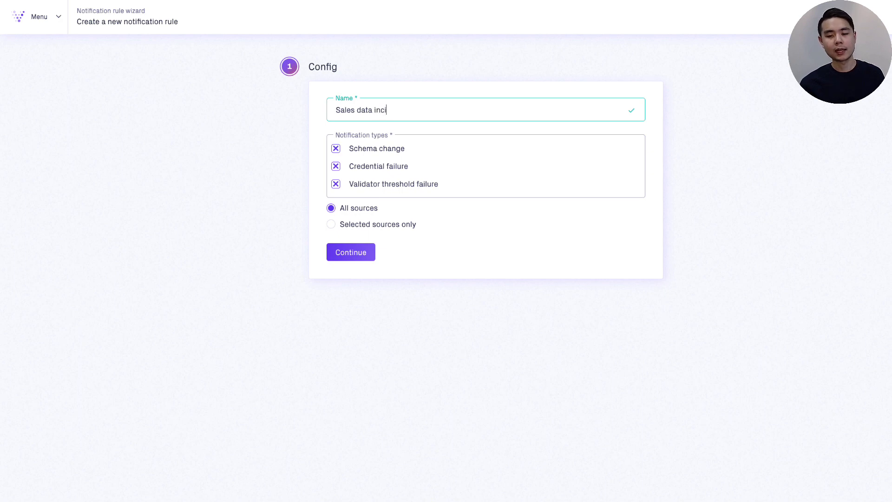
{"action": "left_click", "coordinate": [331, 224]}
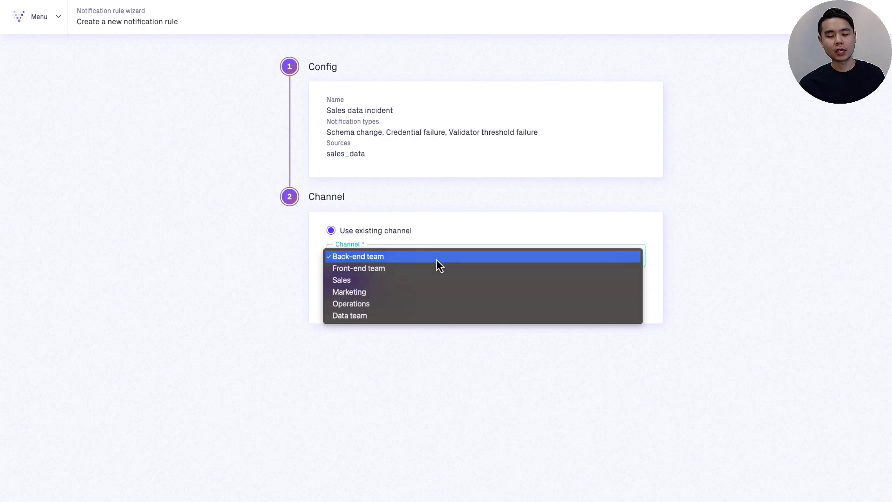
Send its alerts to the Data team channel and create the rule.
{"action": "left_click", "coordinate": [349, 315]}
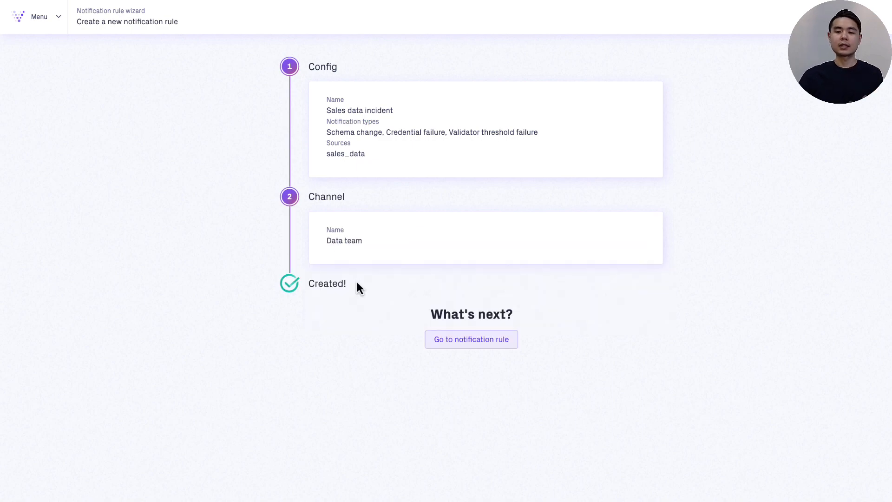
{"action": "left_click", "coordinate": [471, 340]}
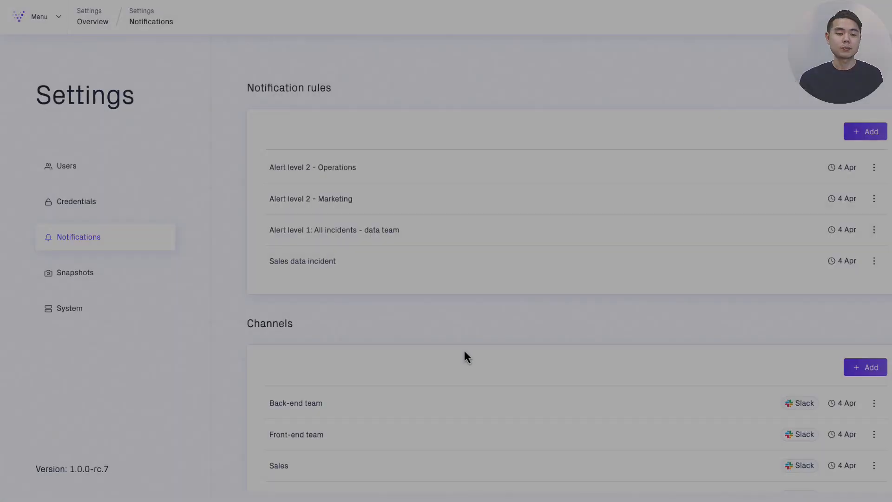